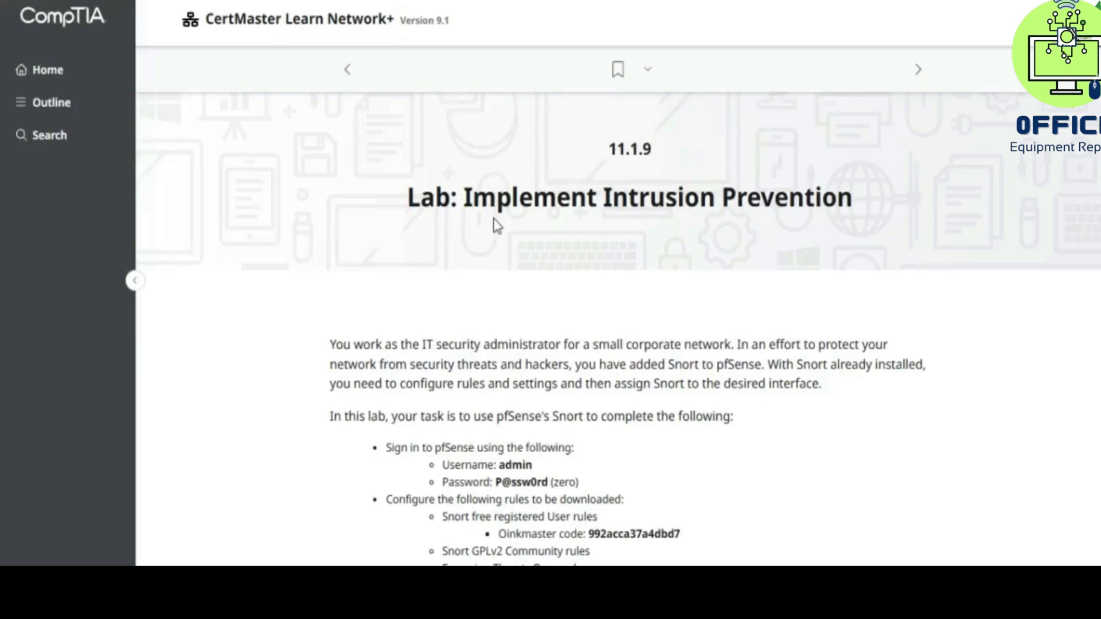
{"action": "mouse_move", "coordinate": [547, 186]}
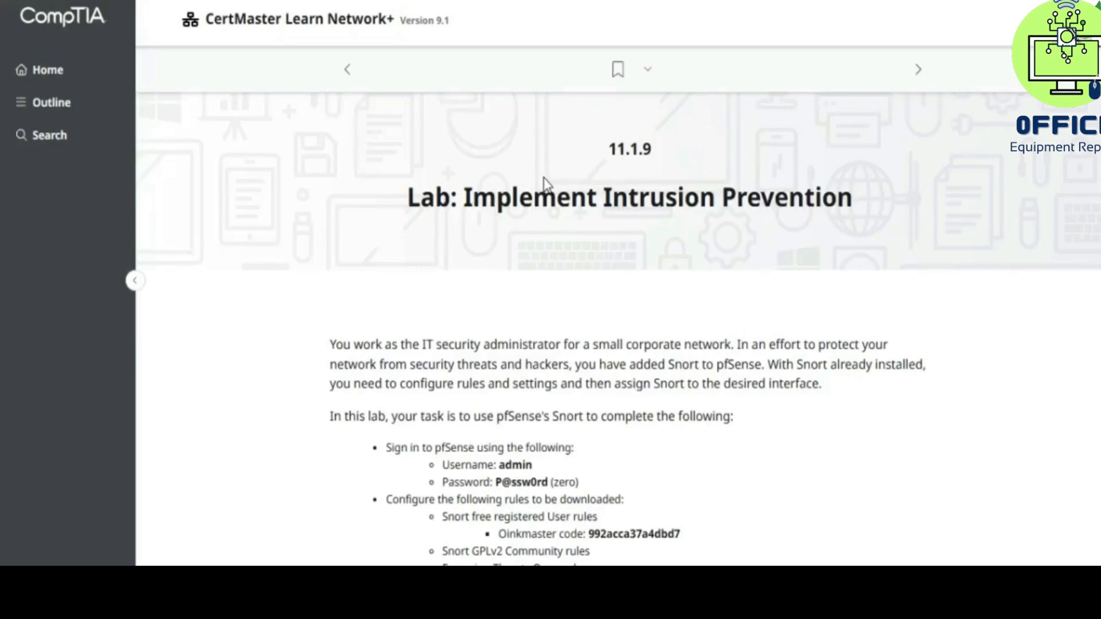
{"action": "mouse_move", "coordinate": [587, 169]}
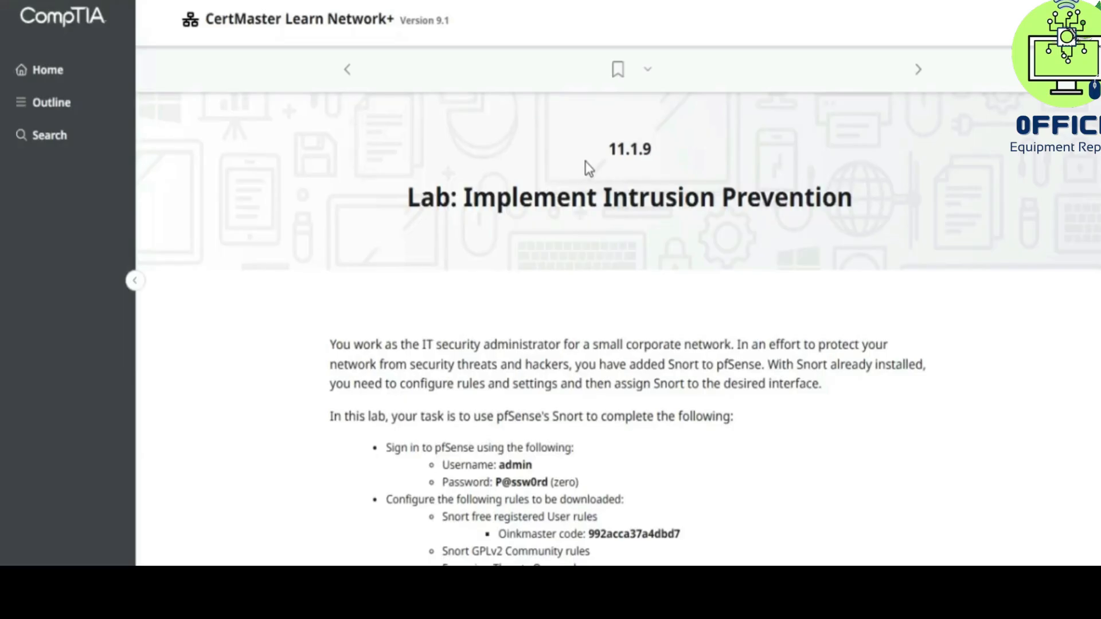
{"action": "double_click", "coordinate": [611, 149]}
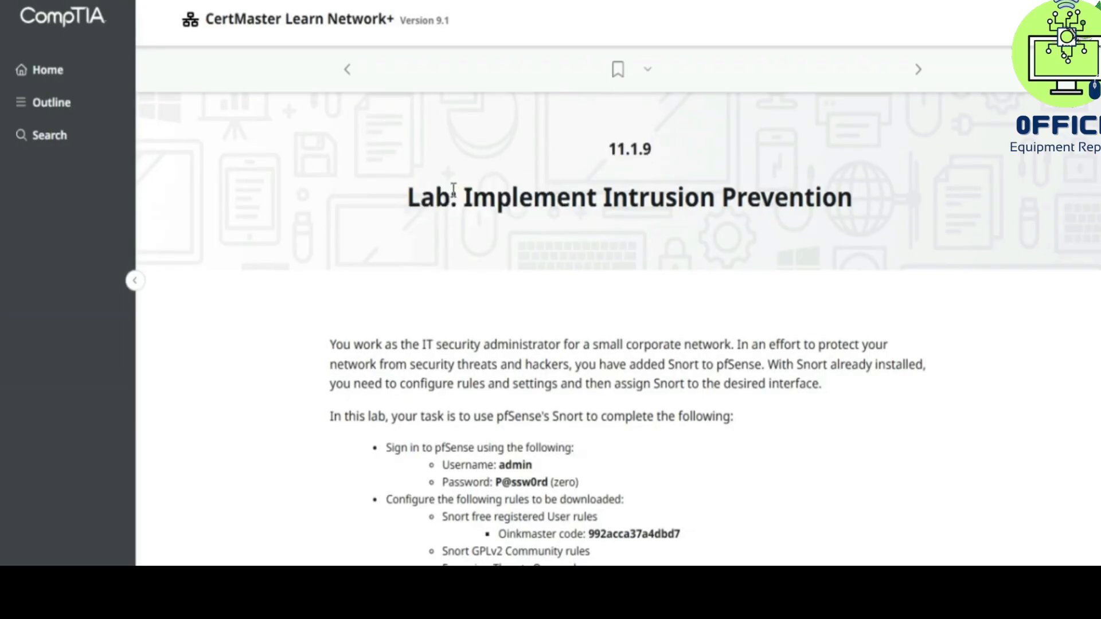
{"action": "double_click", "coordinate": [518, 197]}
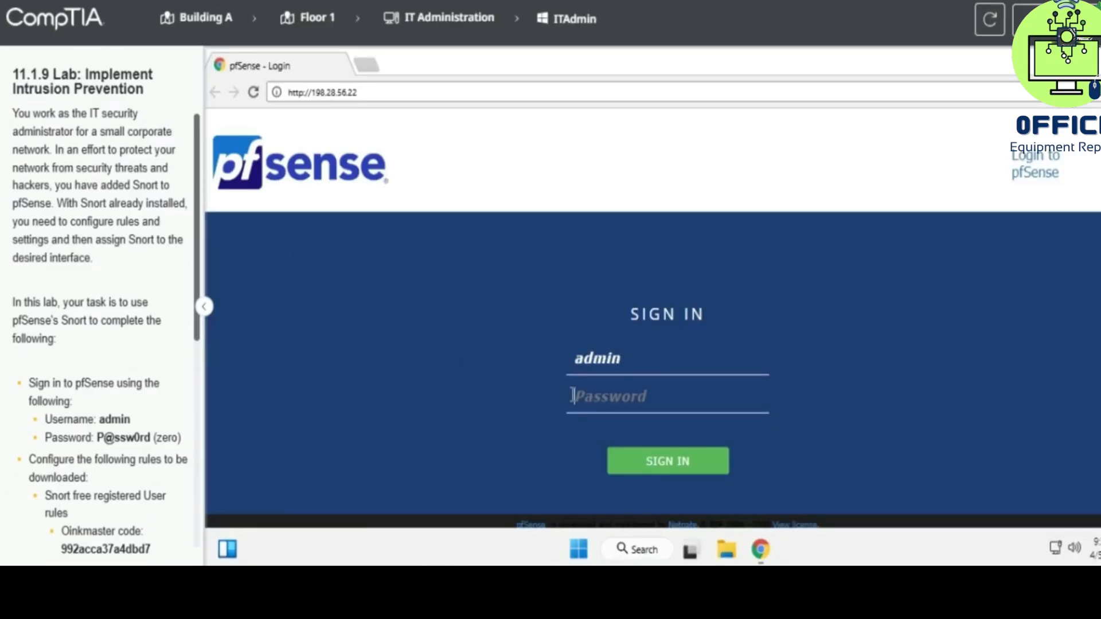
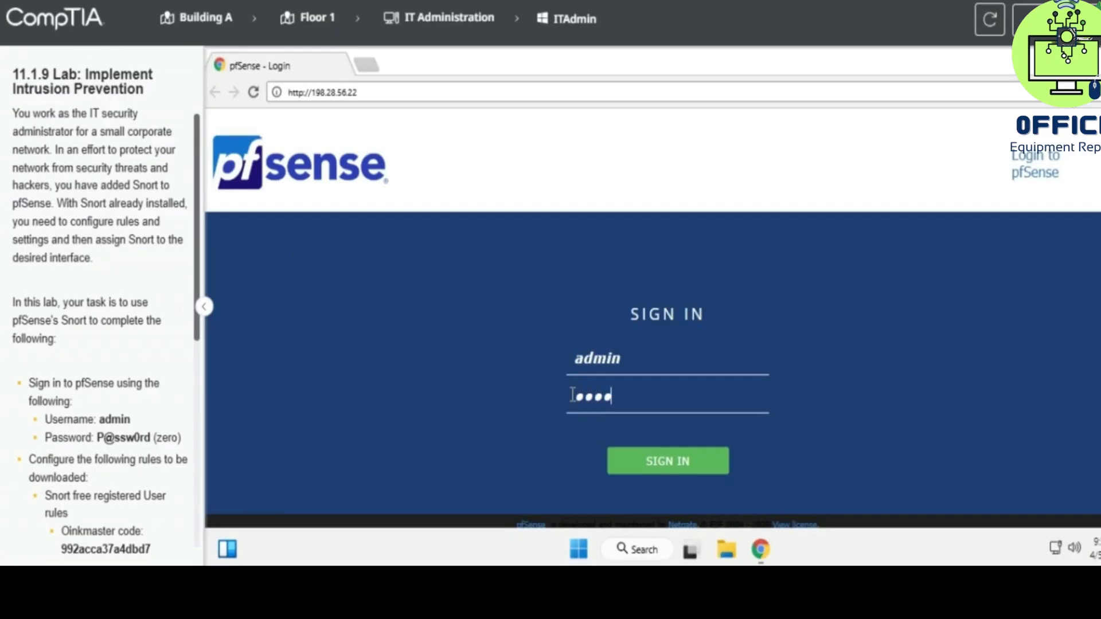
{"action": "left_click", "coordinate": [666, 461]}
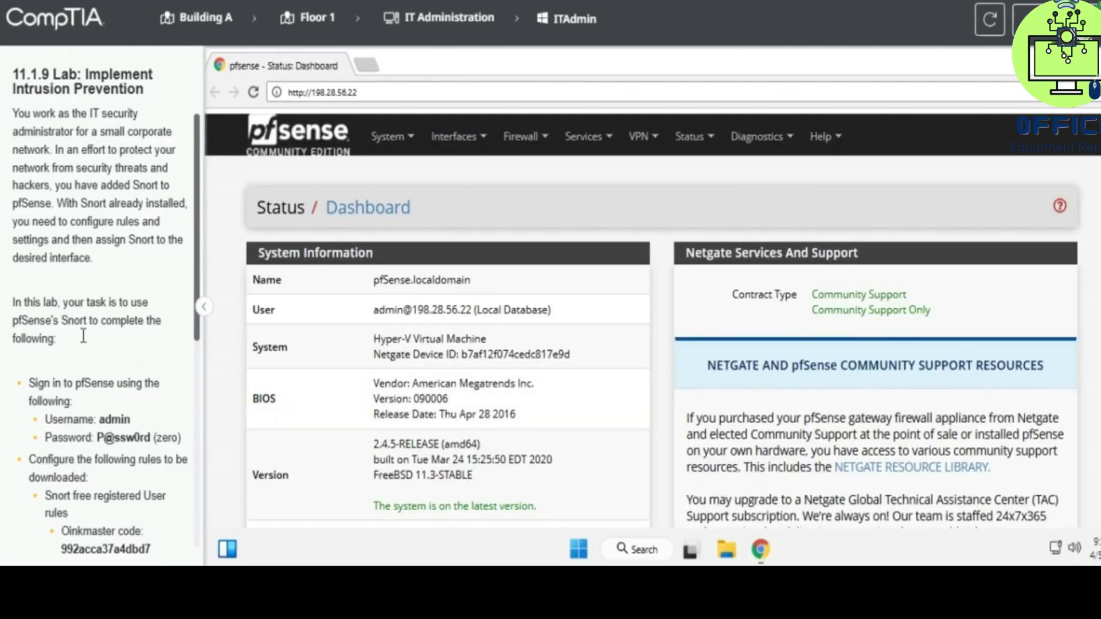
{"action": "scroll", "scroll_direction": "down", "scroll_amount": 3}
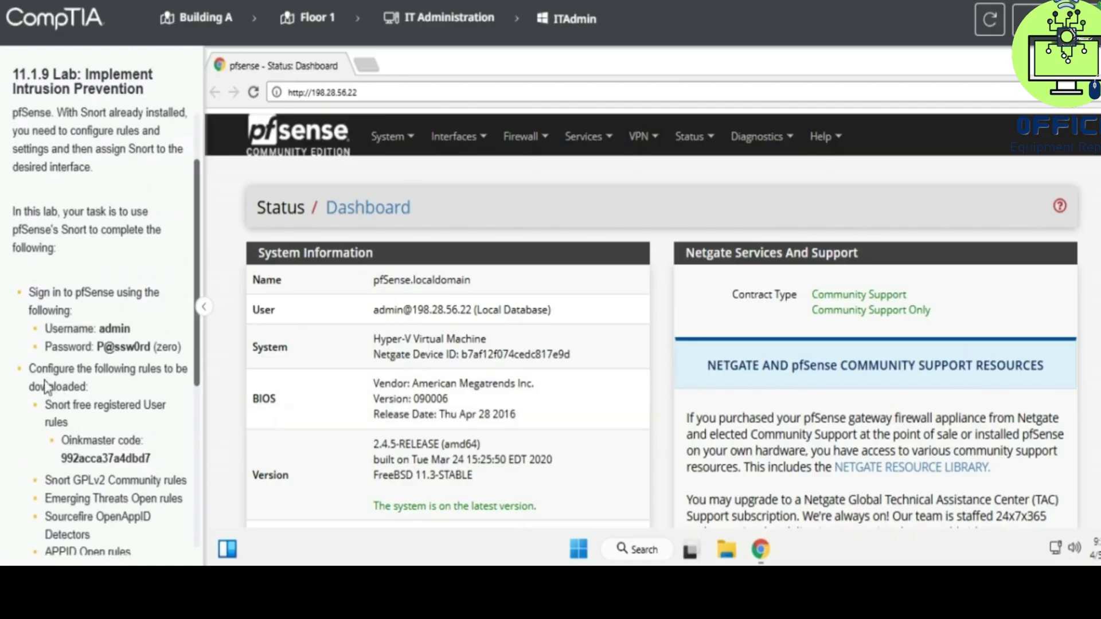
{"action": "mouse_move", "coordinate": [83, 385]}
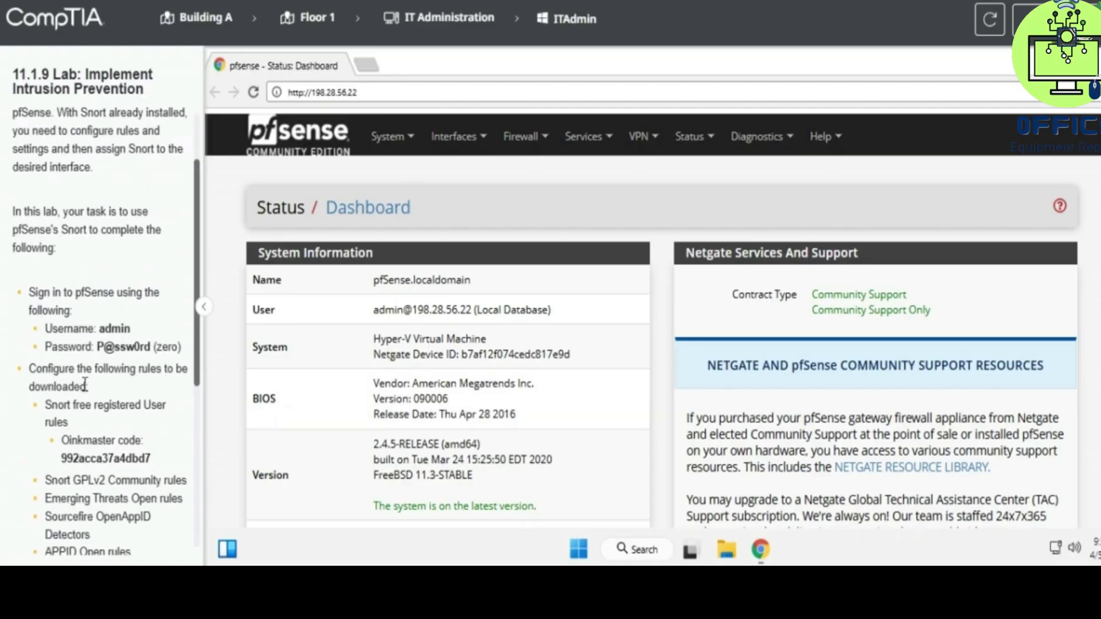
Navigate via Services > Snort to the Snort Global Settings page
{"action": "left_click", "coordinate": [583, 137]}
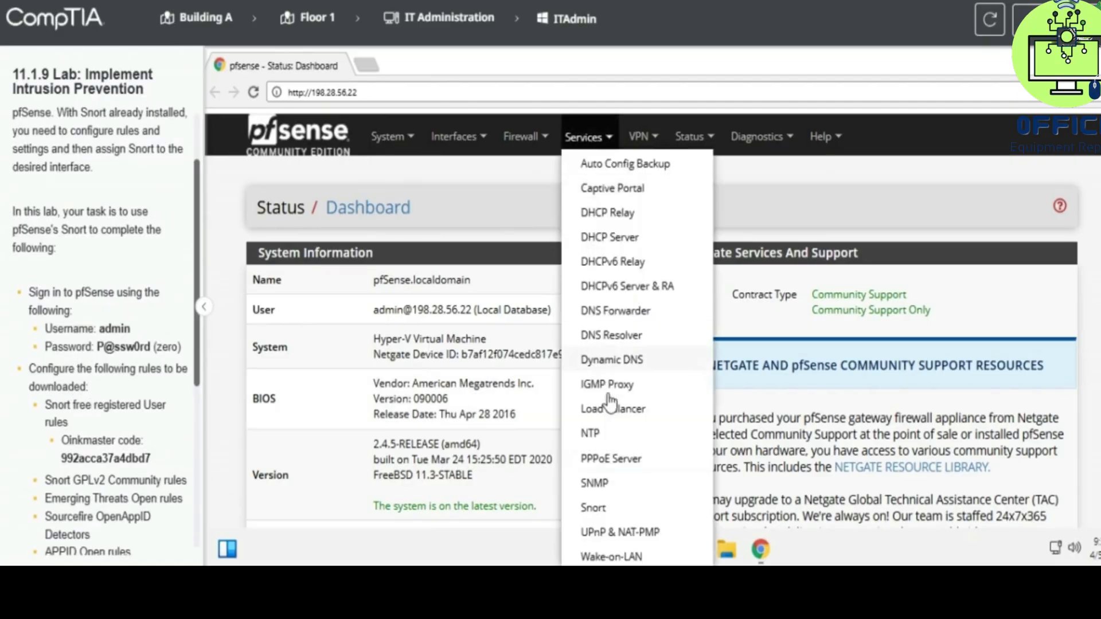
{"action": "left_click", "coordinate": [593, 508]}
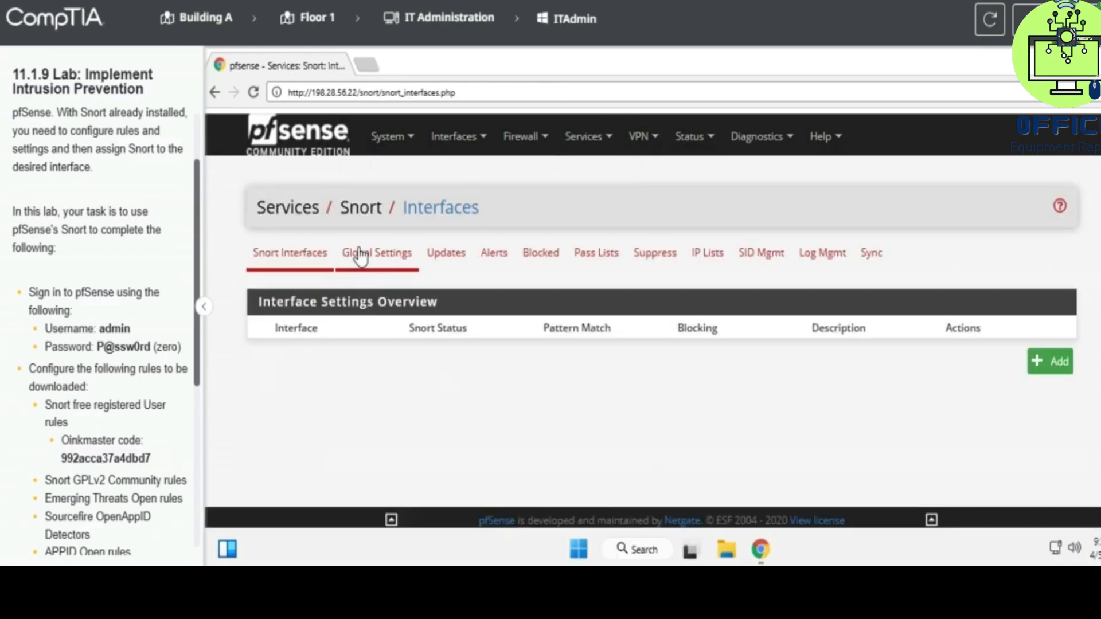
{"action": "left_click", "coordinate": [376, 252]}
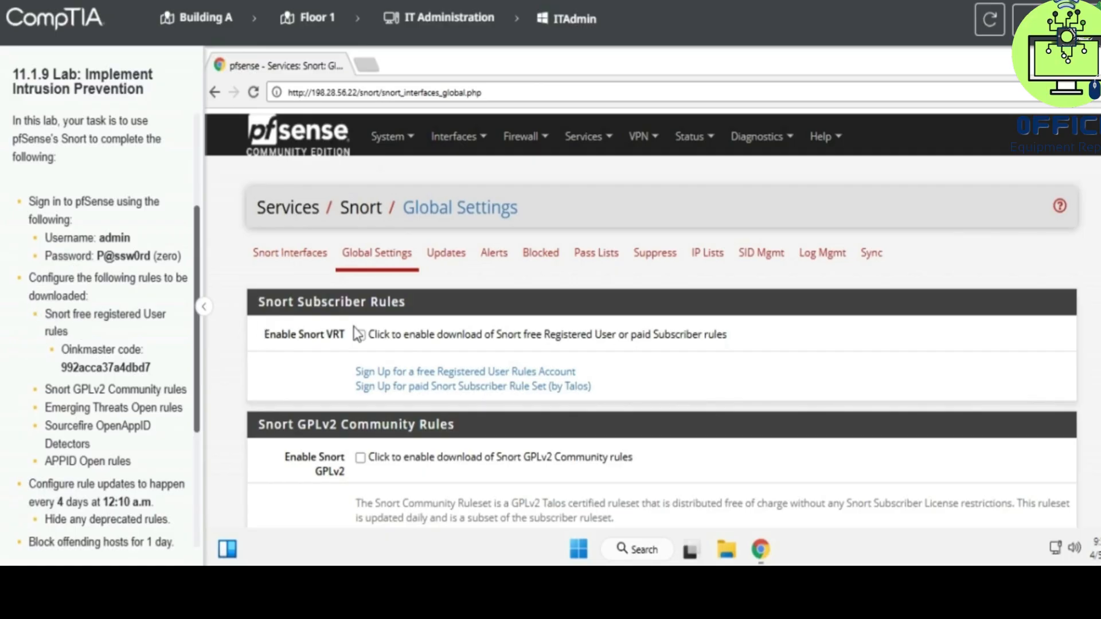
{"action": "left_click", "coordinate": [359, 334]}
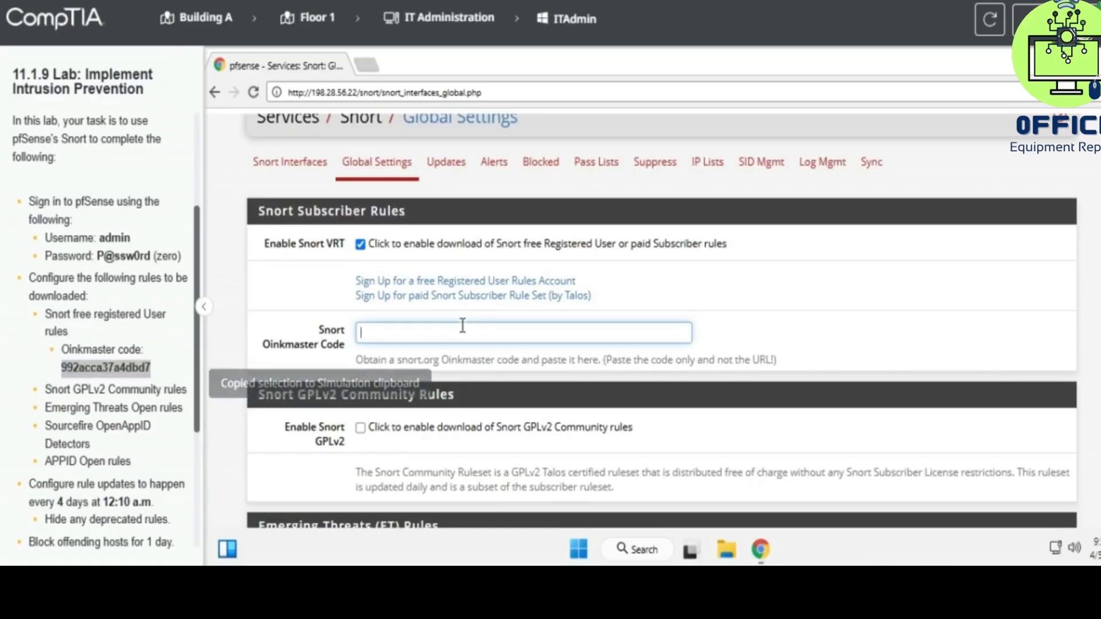
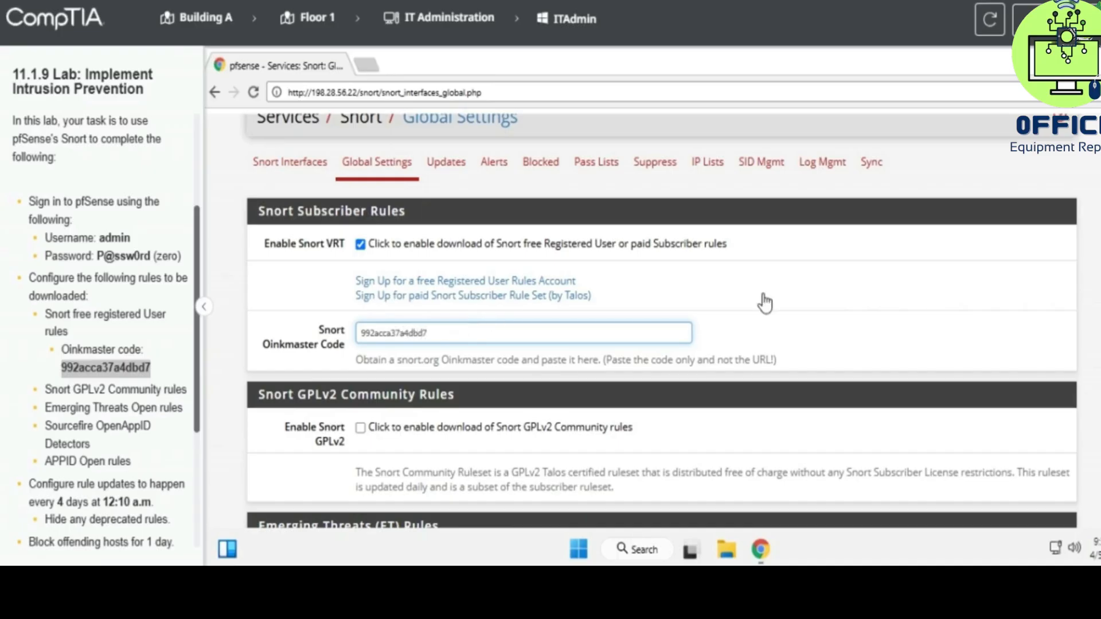
{"action": "scroll", "scroll_direction": "down", "scroll_amount": 3}
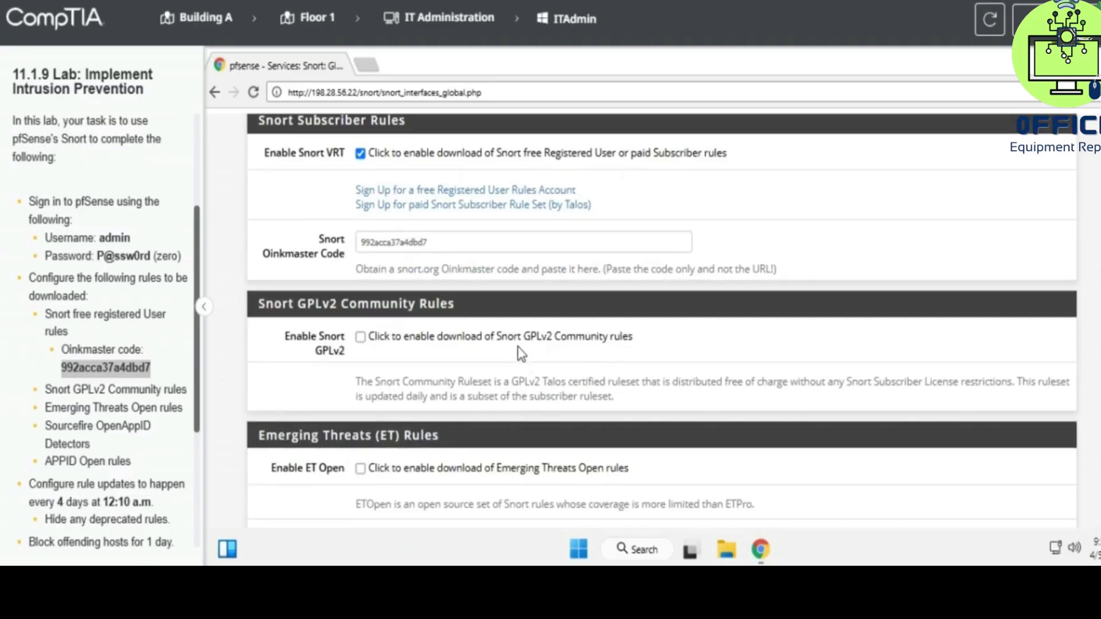
Enable ET Open, OpenAppID detector and APPID Open rules downloads
{"action": "left_click", "coordinate": [360, 336]}
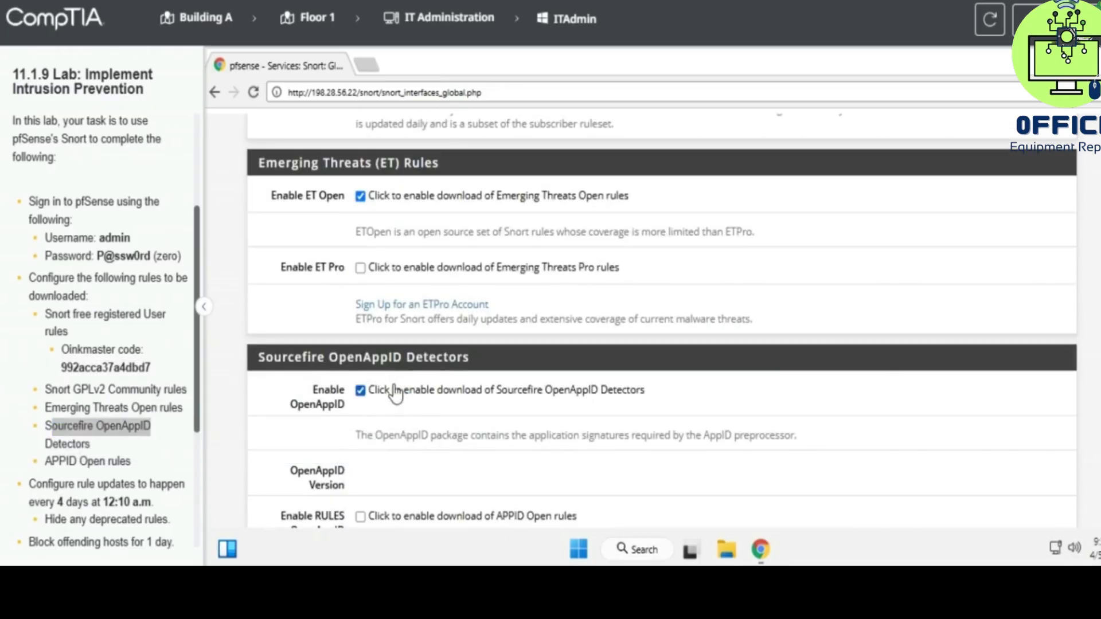
{"action": "scroll", "scroll_direction": "down", "scroll_amount": 3}
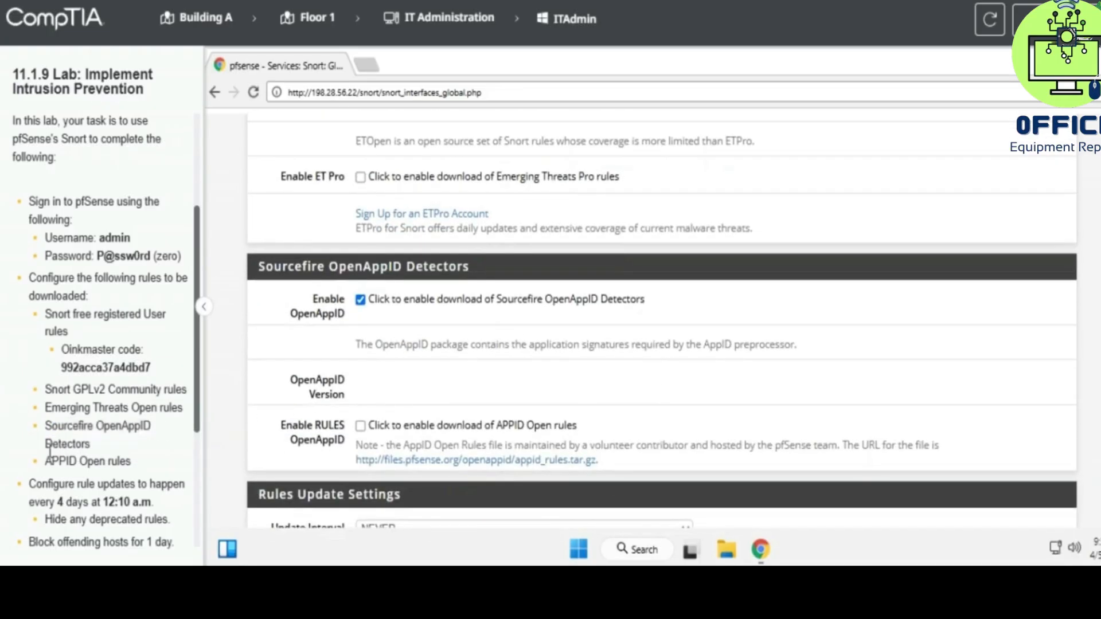
{"action": "double_click", "coordinate": [88, 461]}
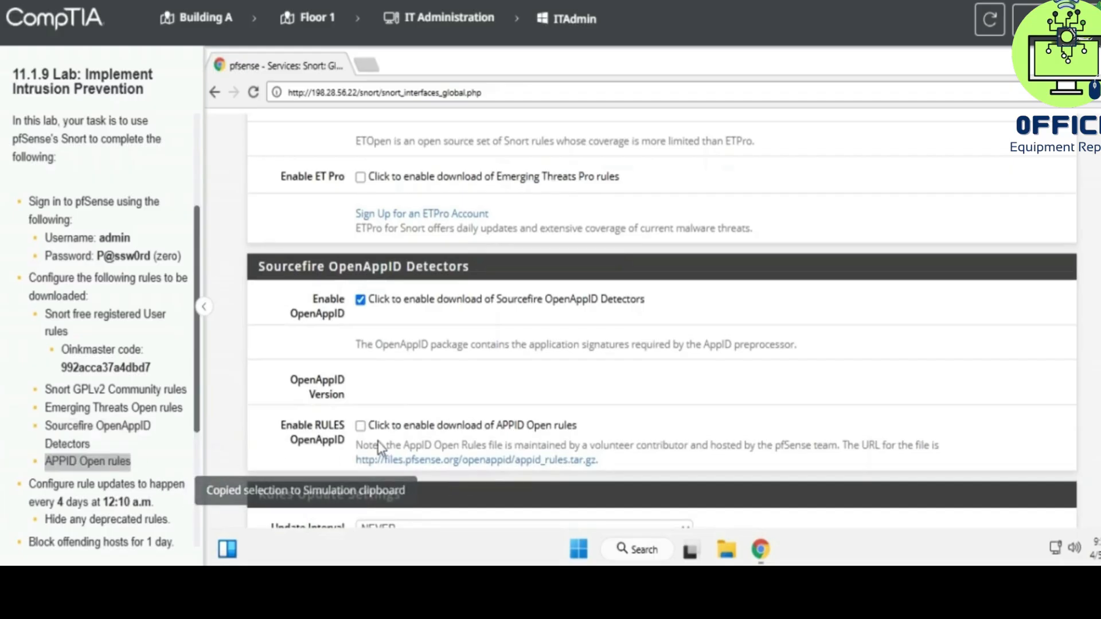
{"action": "left_click", "coordinate": [360, 425]}
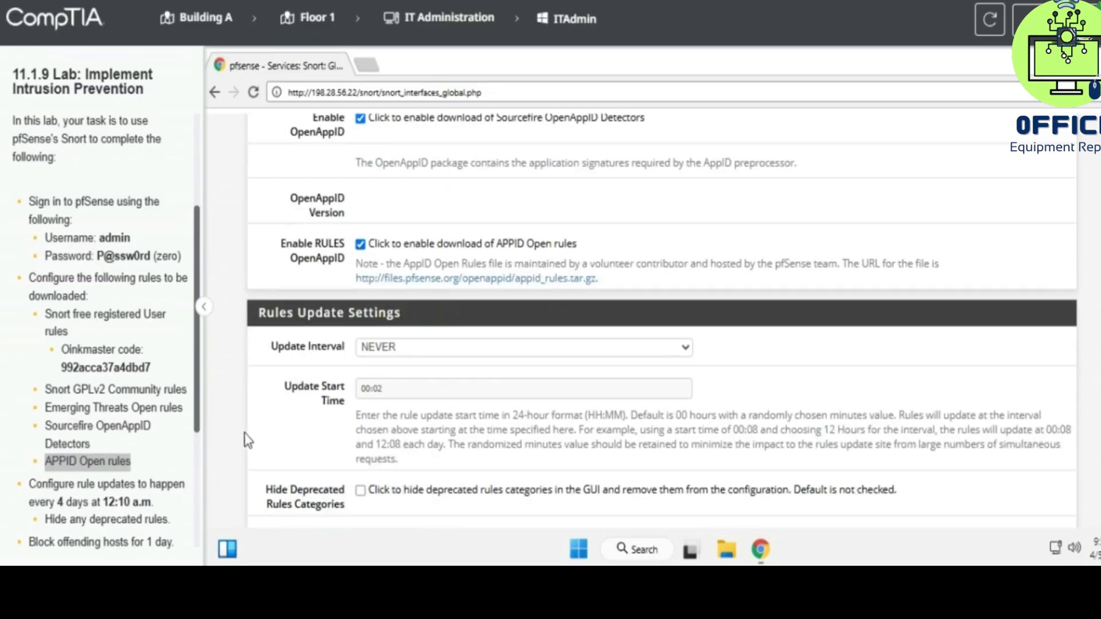
{"action": "scroll", "scroll_direction": "down", "scroll_amount": 3}
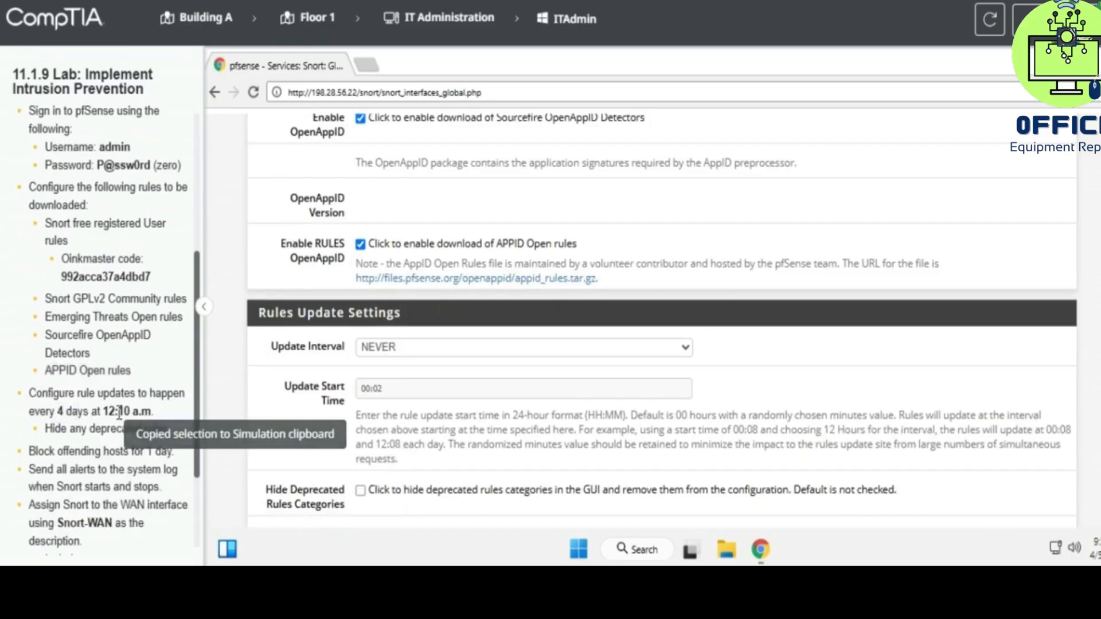
Set rule updates every 4 days at 00:10 and hide deprecated rule categories
{"action": "left_click", "coordinate": [523, 346]}
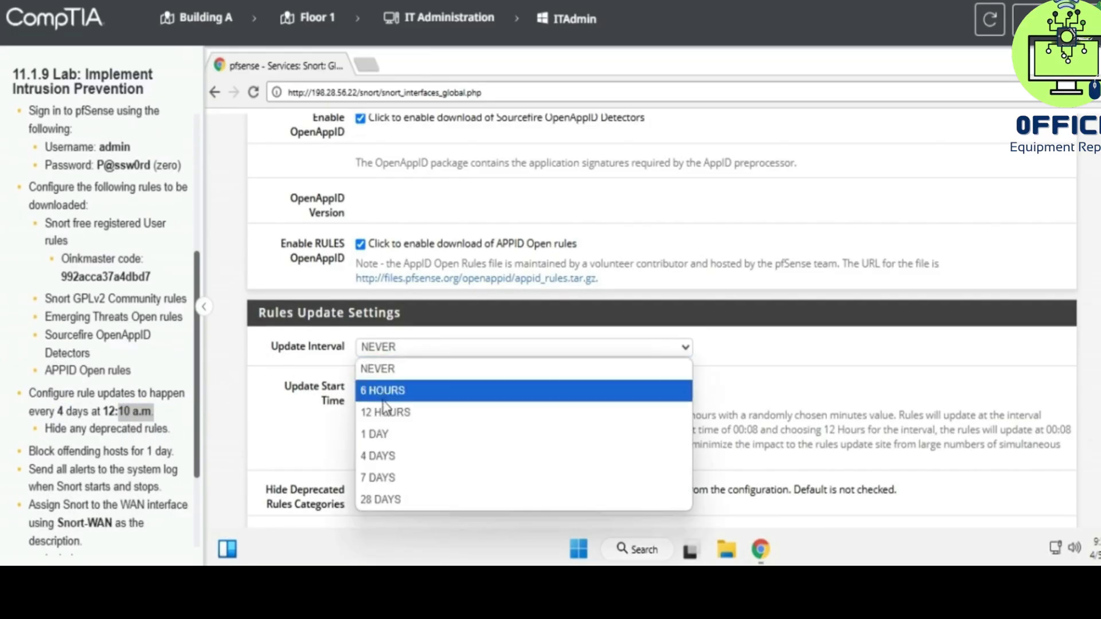
{"action": "left_click", "coordinate": [378, 455]}
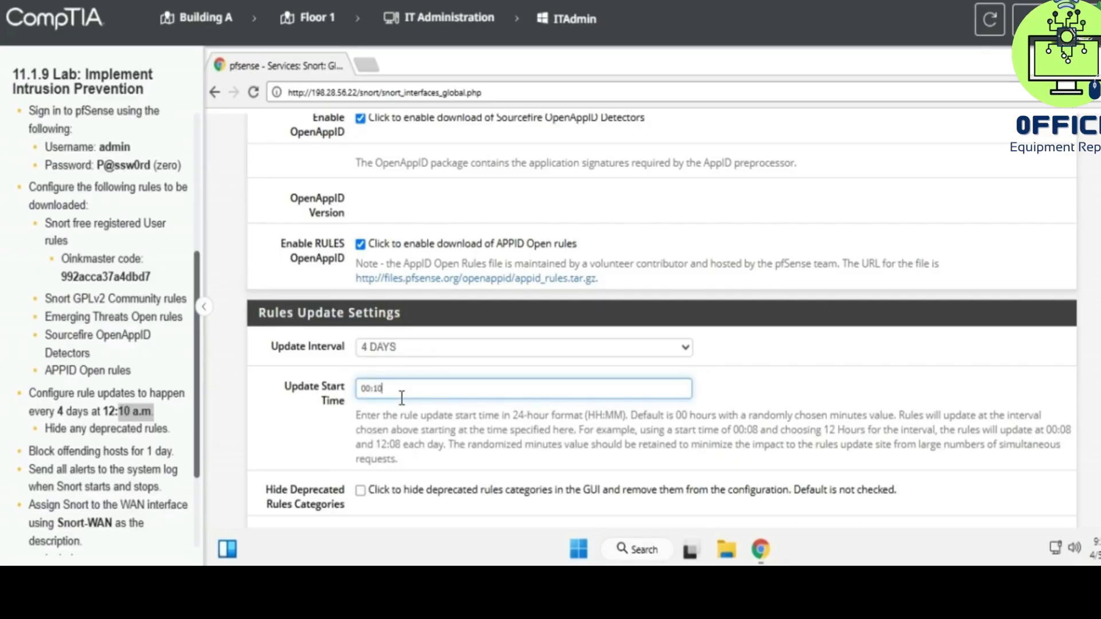
{"action": "scroll", "scroll_direction": "down", "scroll_amount": 3}
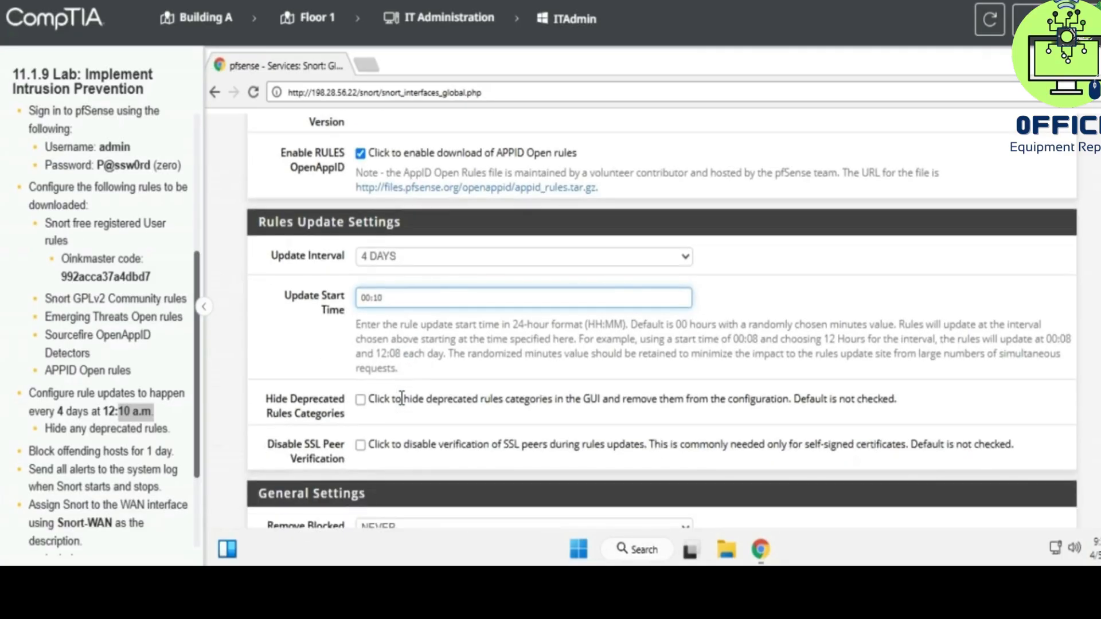
{"action": "left_click", "coordinate": [360, 399]}
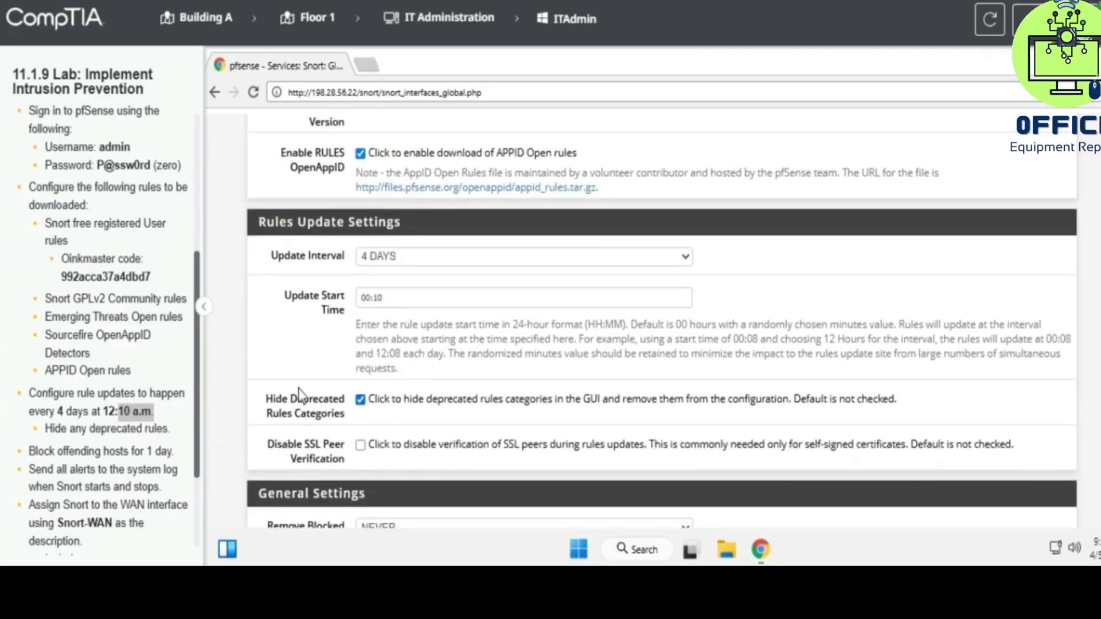
{"action": "double_click", "coordinate": [84, 427]}
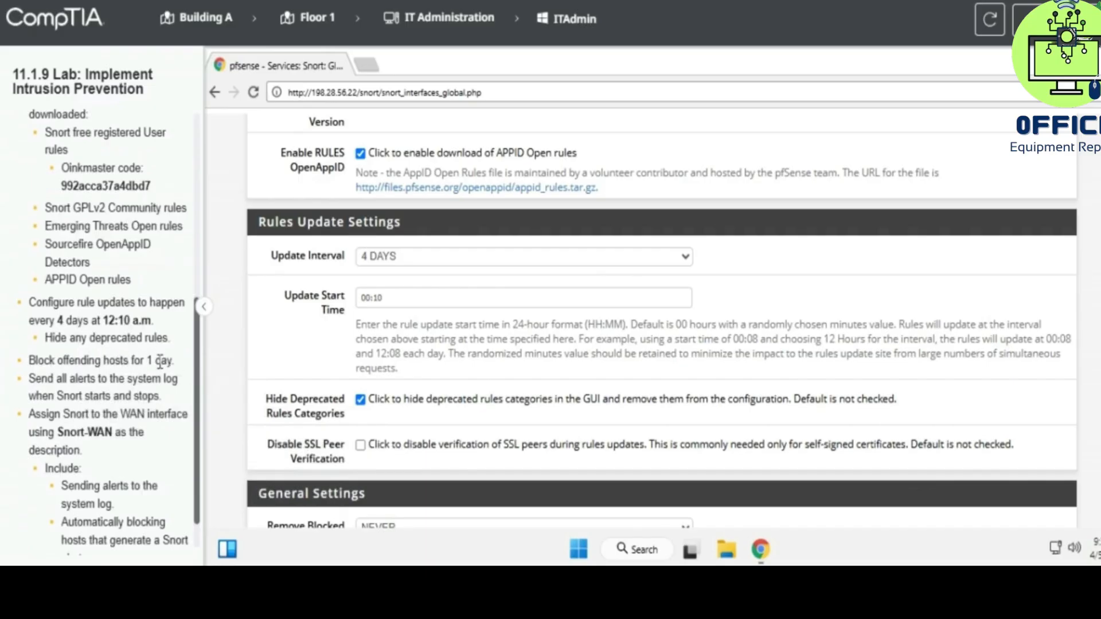
{"action": "scroll", "scroll_direction": "down", "scroll_amount": 3}
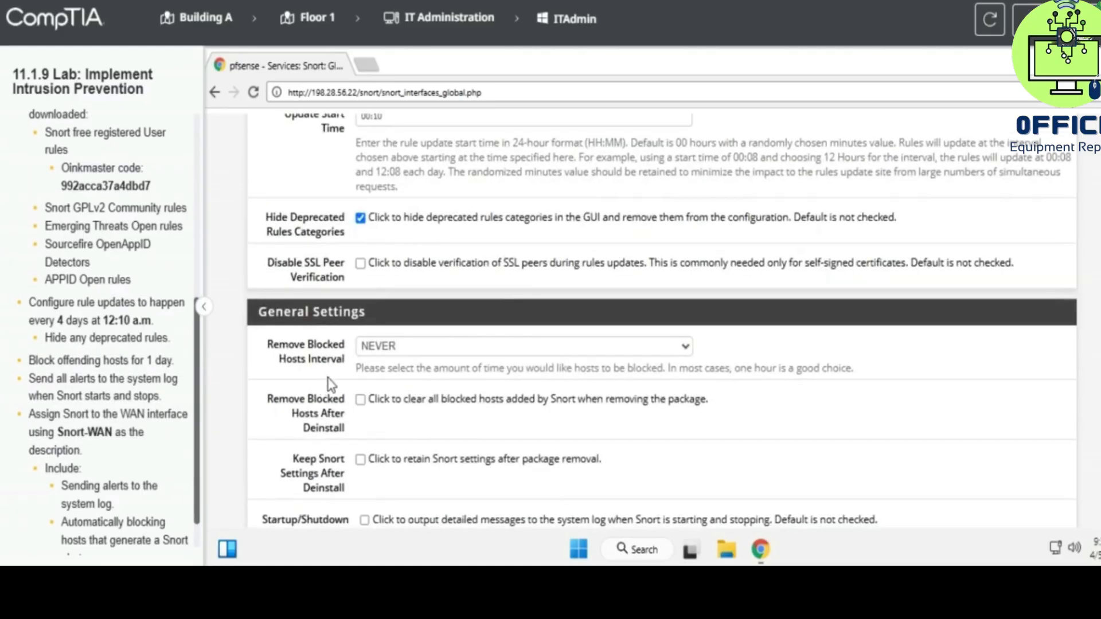
Set the Remove Blocked Hosts Interval to 1 Day
{"action": "left_click", "coordinate": [523, 345]}
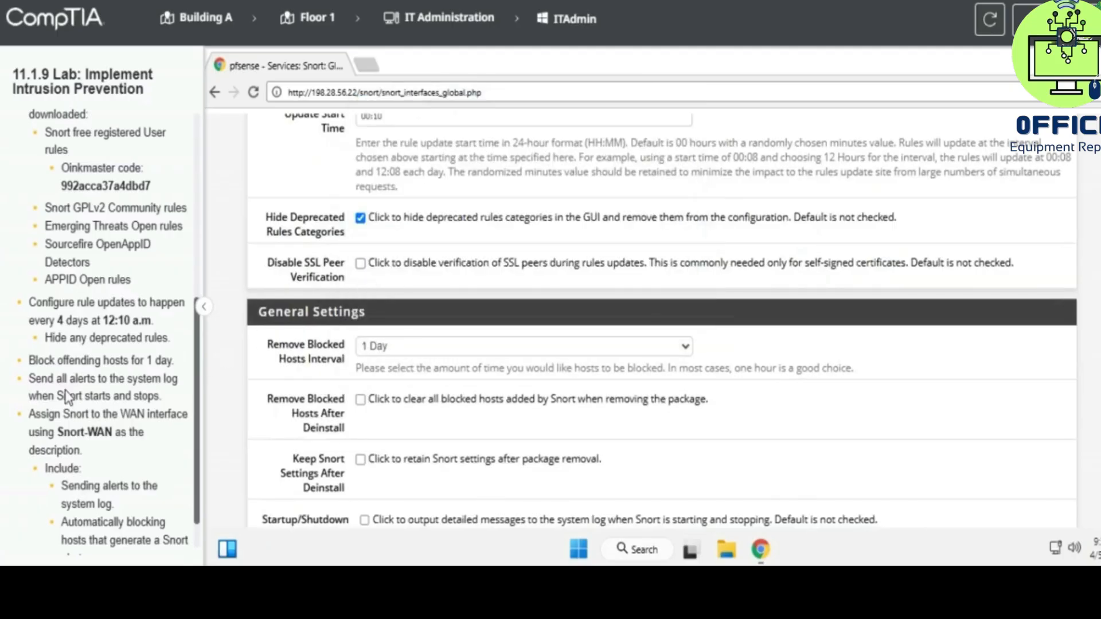
{"action": "double_click", "coordinate": [123, 360]}
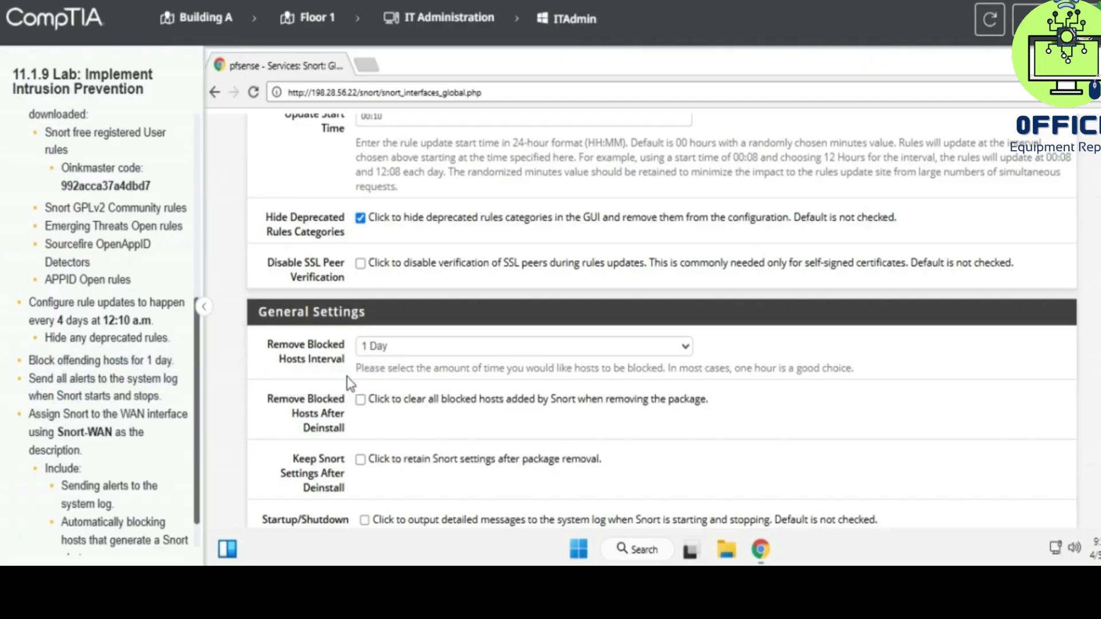
{"action": "scroll", "scroll_direction": "down", "scroll_amount": 3}
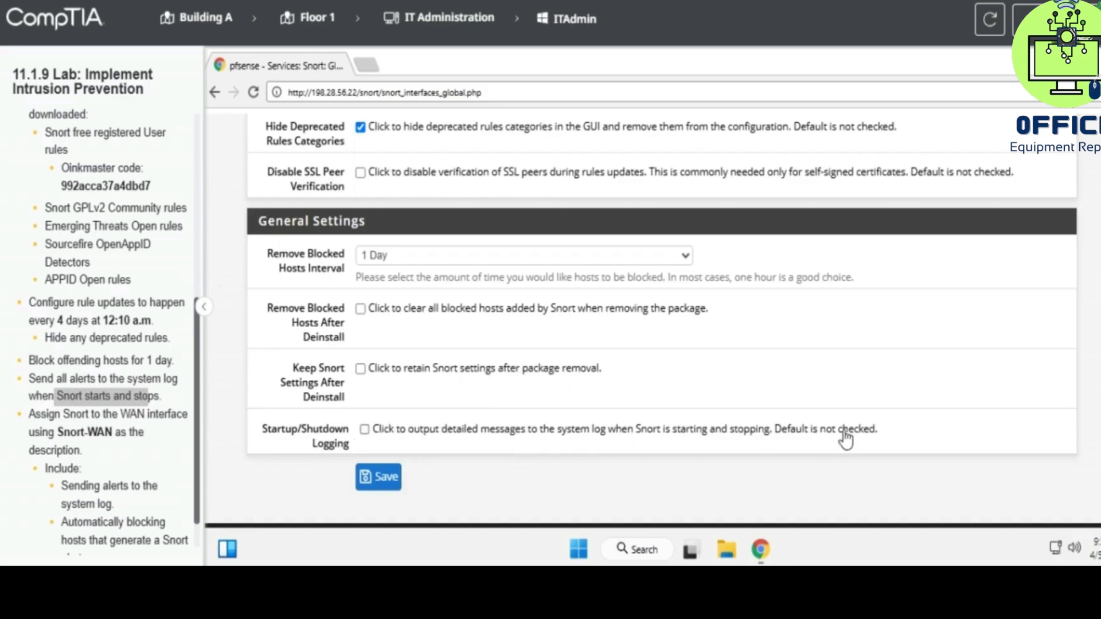
Enable Startup/Shutdown Logging and save the Snort global settings
{"action": "left_click", "coordinate": [365, 429]}
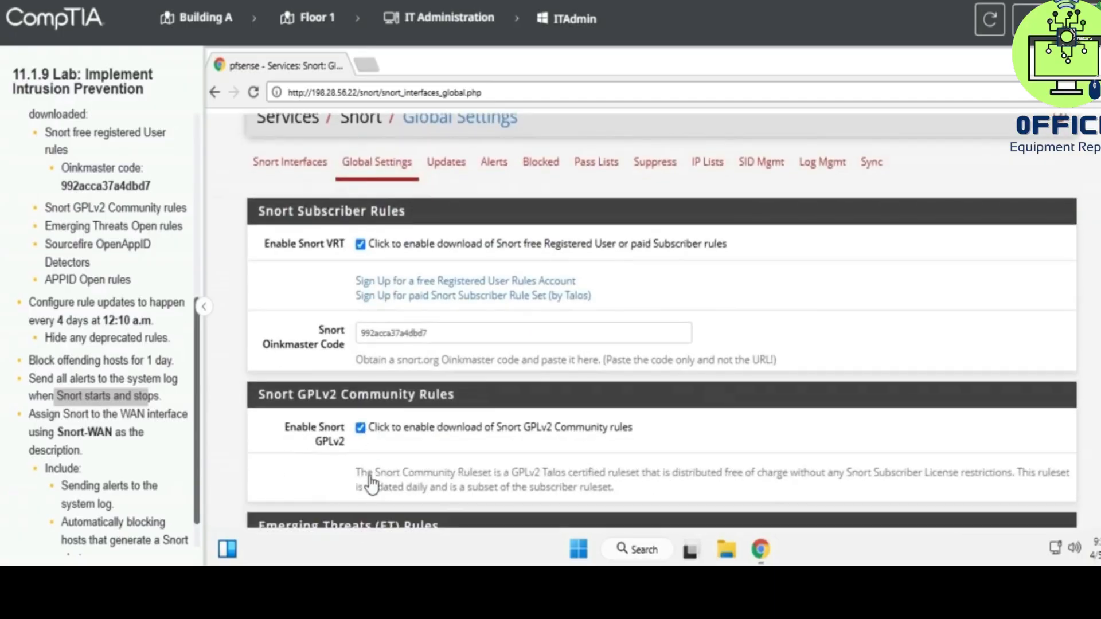
{"action": "scroll", "scroll_direction": "down", "scroll_amount": 3}
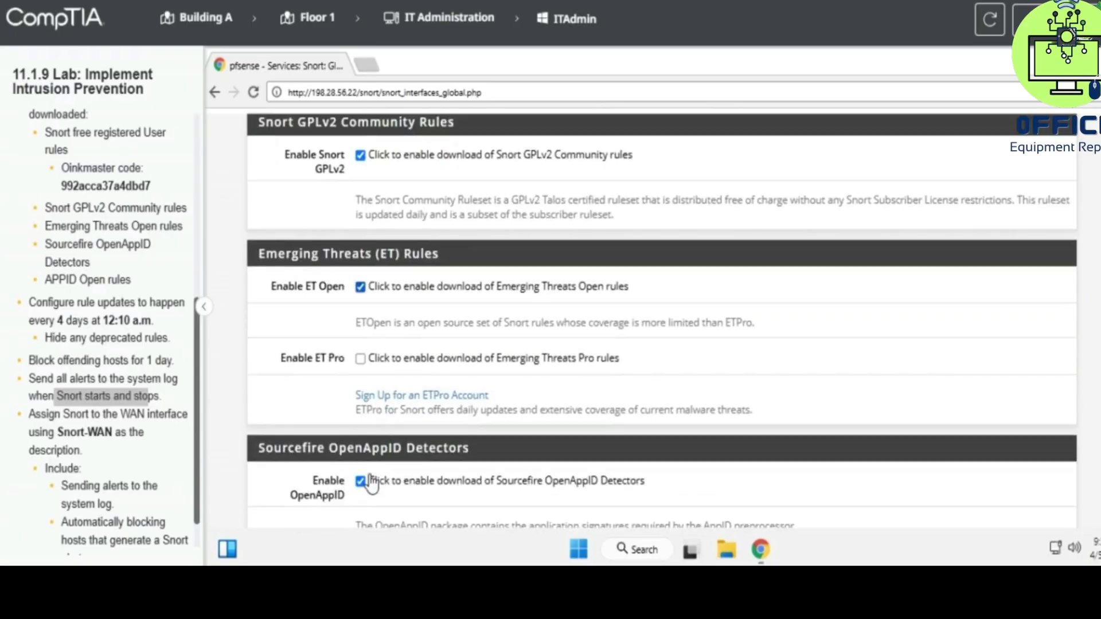
{"action": "scroll", "scroll_direction": "down", "scroll_amount": 3}
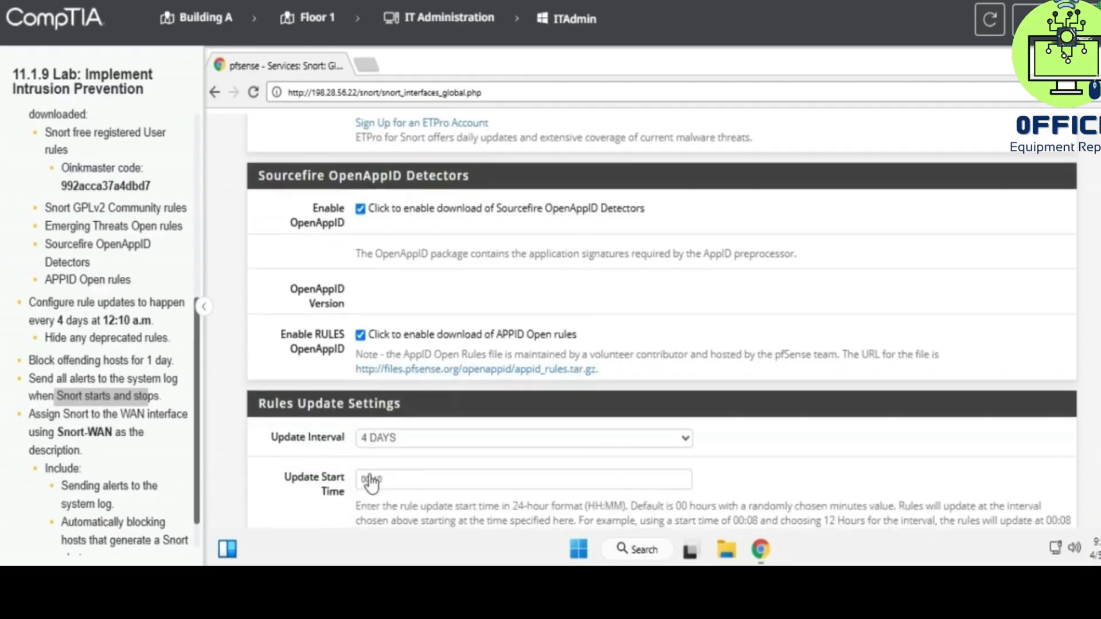
{"action": "scroll", "scroll_direction": "down", "scroll_amount": 3}
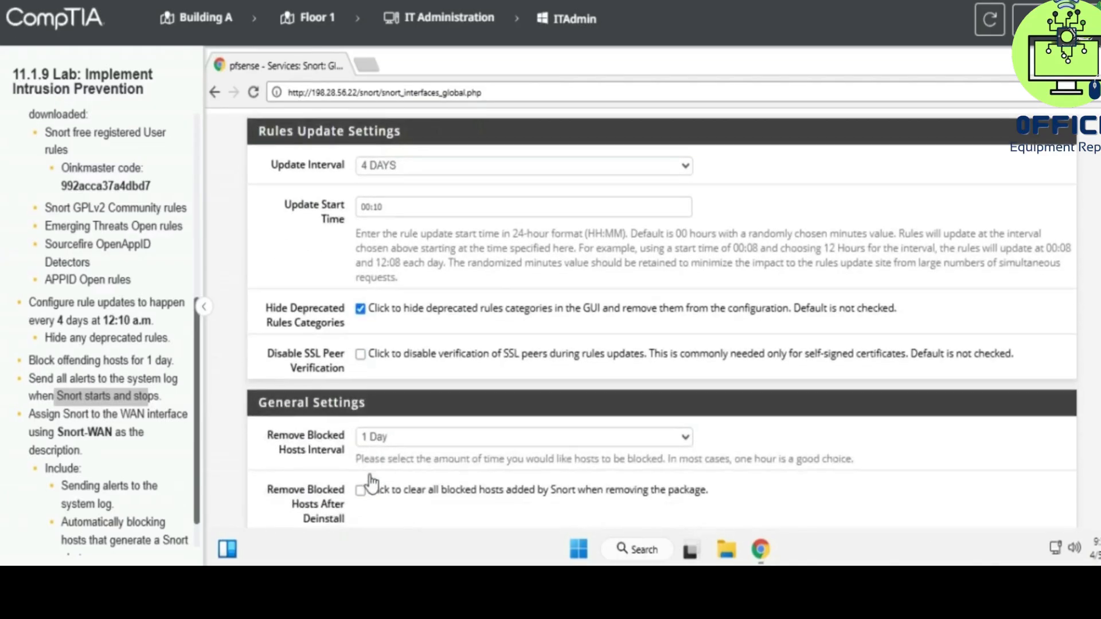
{"action": "scroll", "scroll_direction": "down", "scroll_amount": 3}
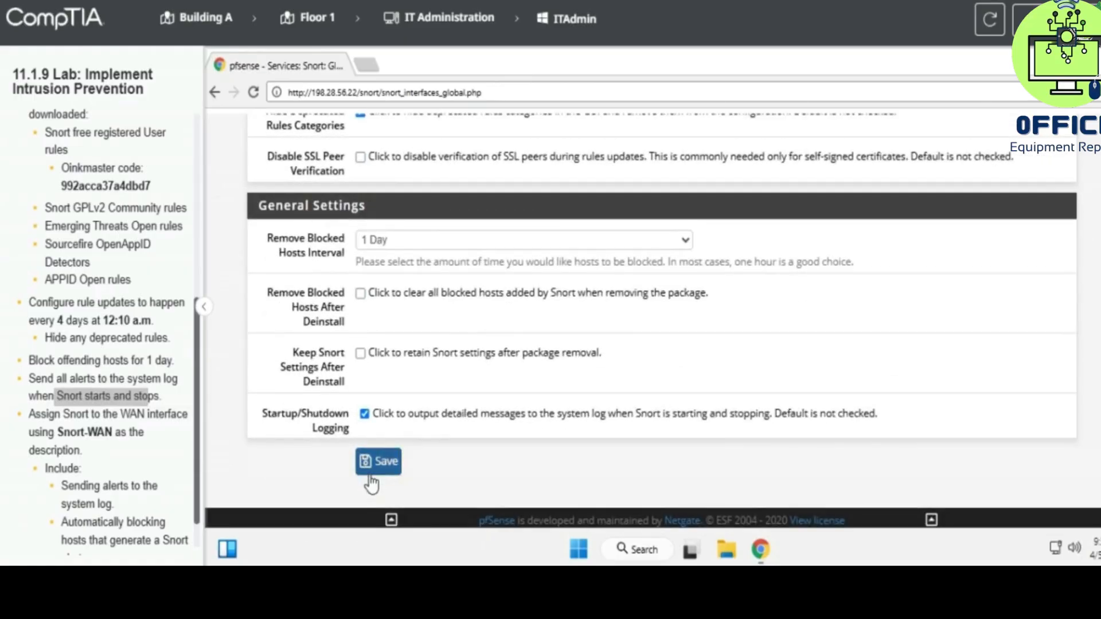
{"action": "left_click", "coordinate": [377, 461]}
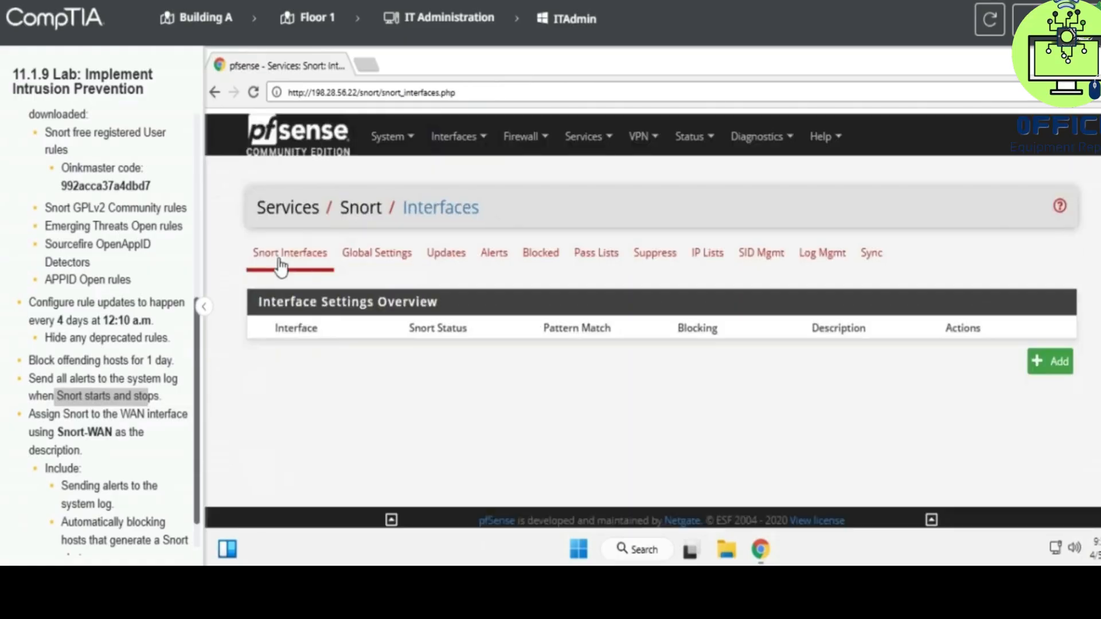
{"action": "scroll", "scroll_direction": "down", "scroll_amount": 3}
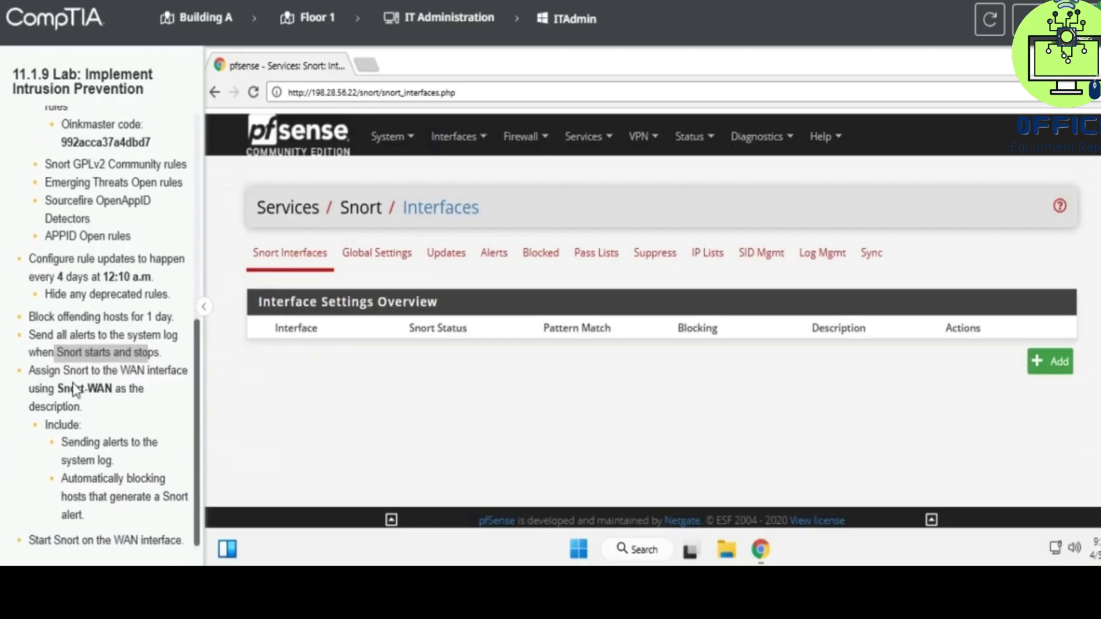
Add a new Snort interface on WAN with the description Snort-WAN
{"action": "left_click", "coordinate": [1049, 361]}
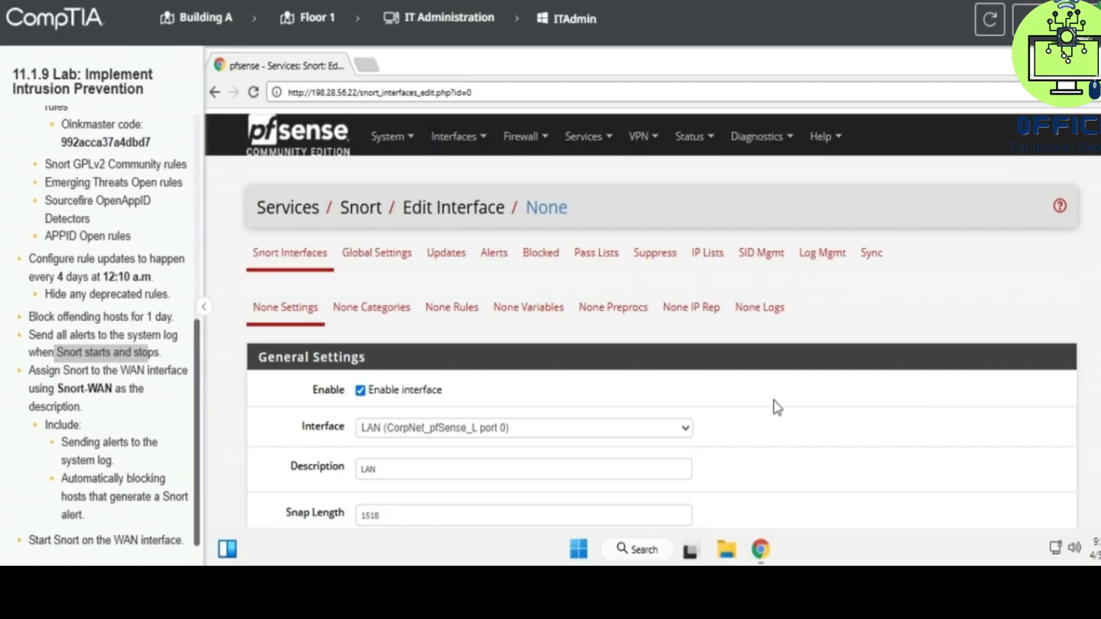
{"action": "scroll", "scroll_direction": "down", "scroll_amount": 3}
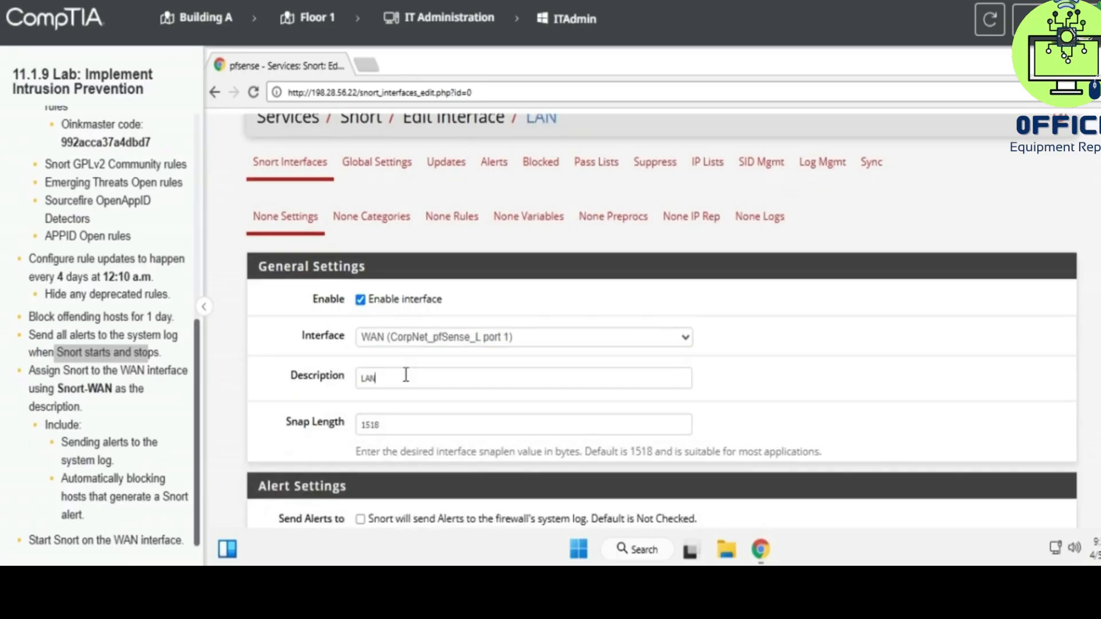
{"action": "key", "text": "Backspace"}
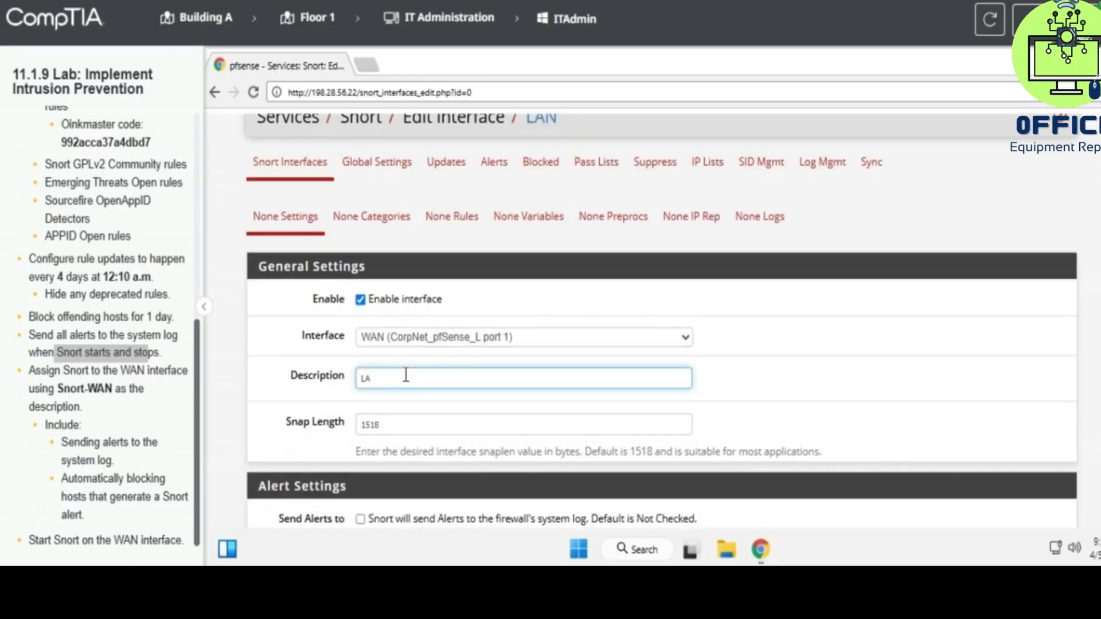
{"action": "type", "text": "Snd"}
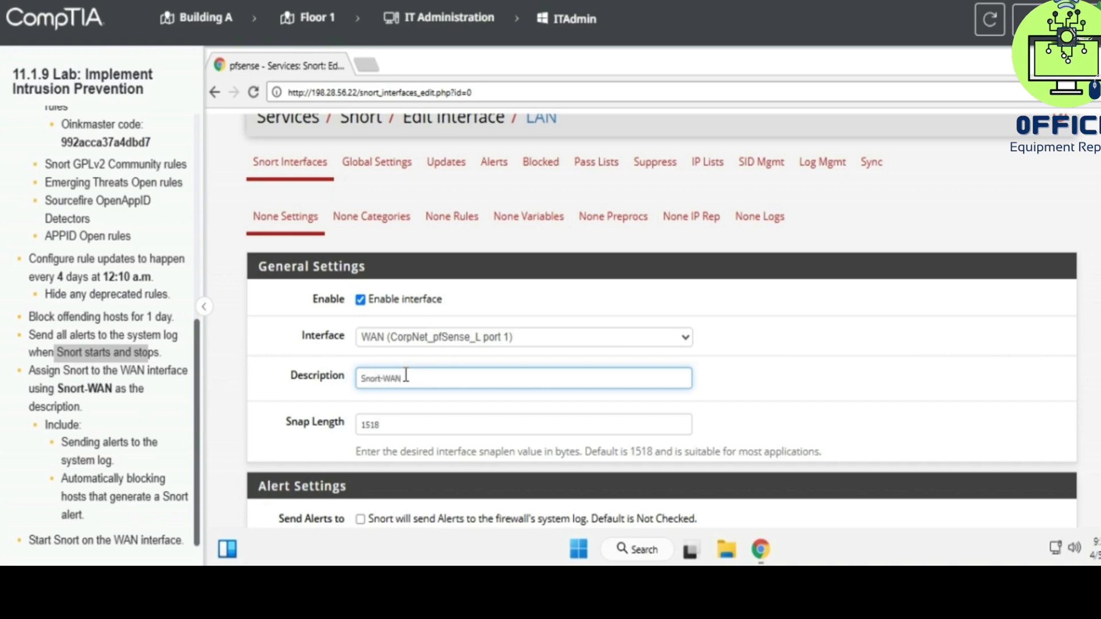
{"action": "scroll", "scroll_direction": "down", "scroll_amount": 3}
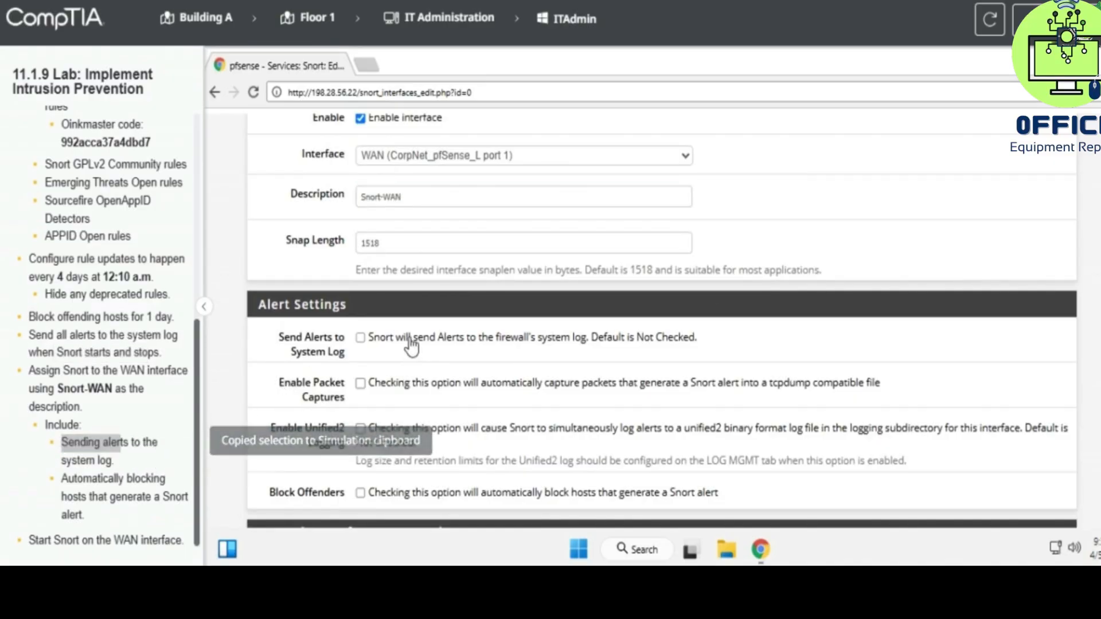
Enable Send Alerts to System Log and Block Offenders on the Snort-WAN interface
{"action": "left_click", "coordinate": [360, 337]}
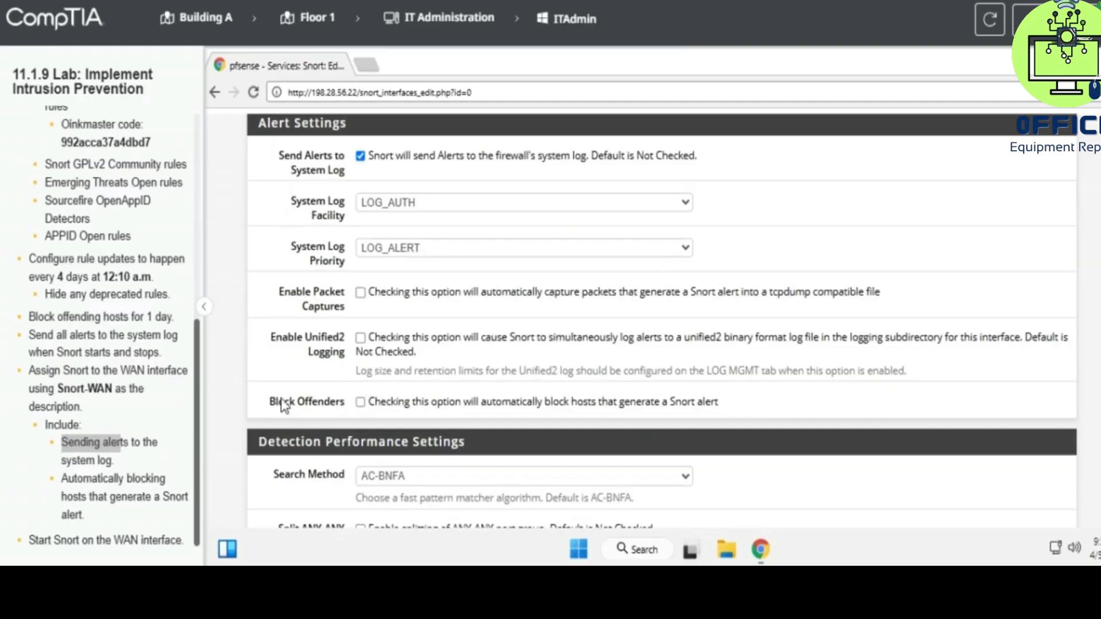
{"action": "double_click", "coordinate": [83, 479]}
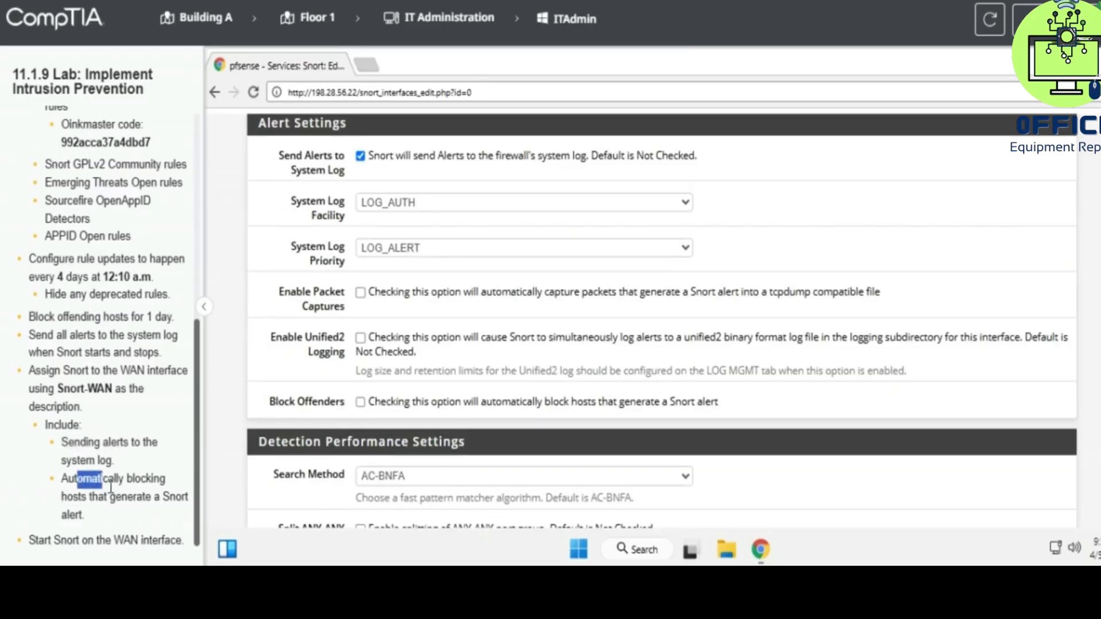
{"action": "key", "text": "ctrl+c"}
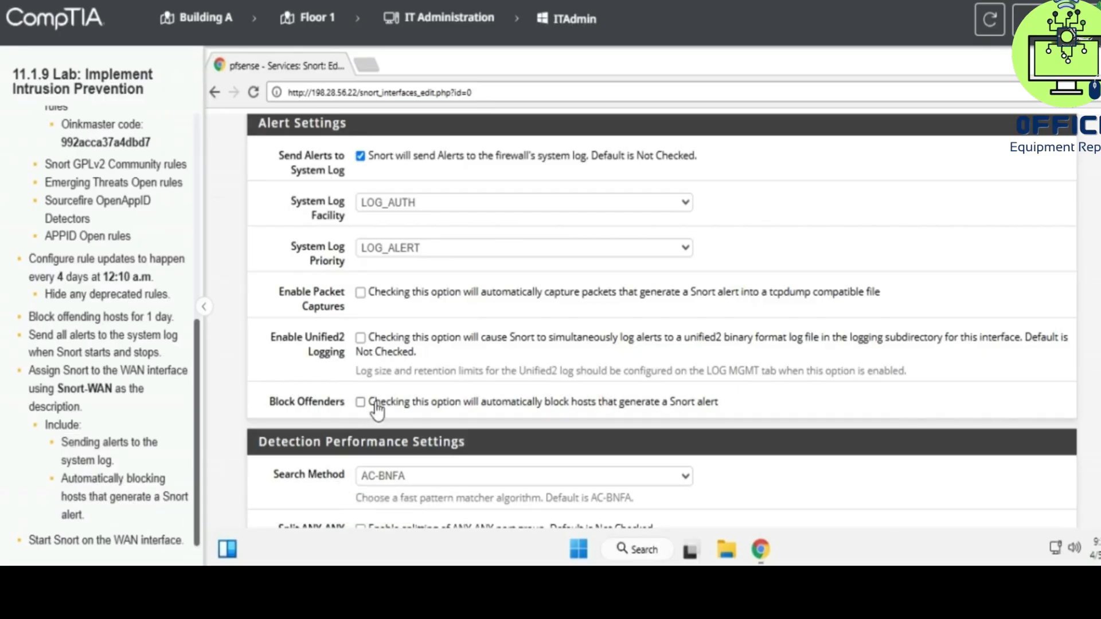
{"action": "left_click", "coordinate": [360, 402]}
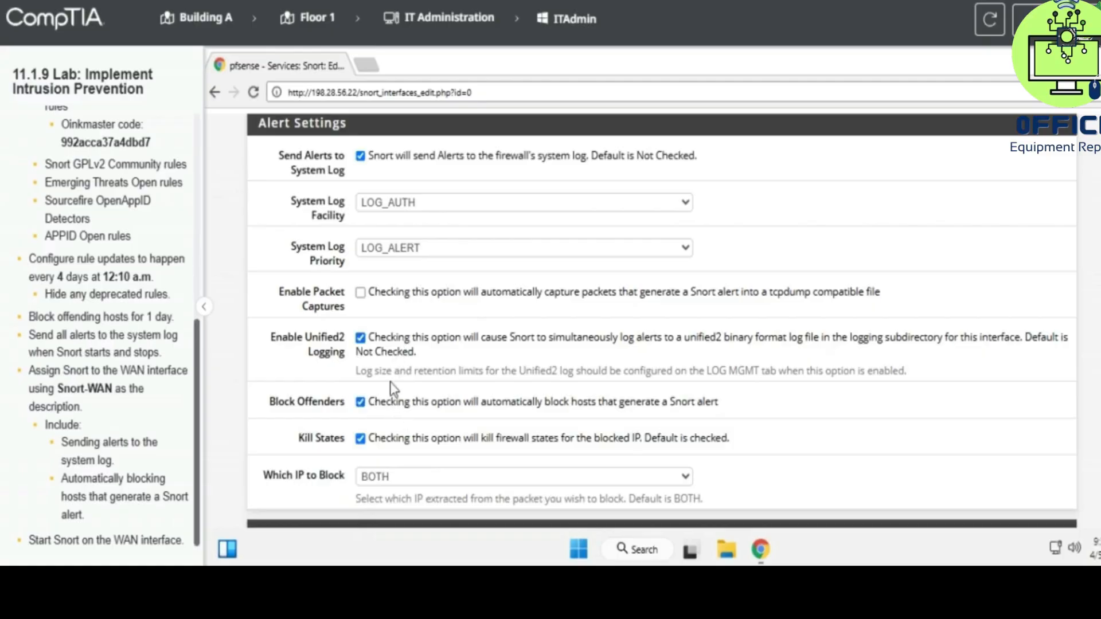
{"action": "left_click", "coordinate": [360, 337]}
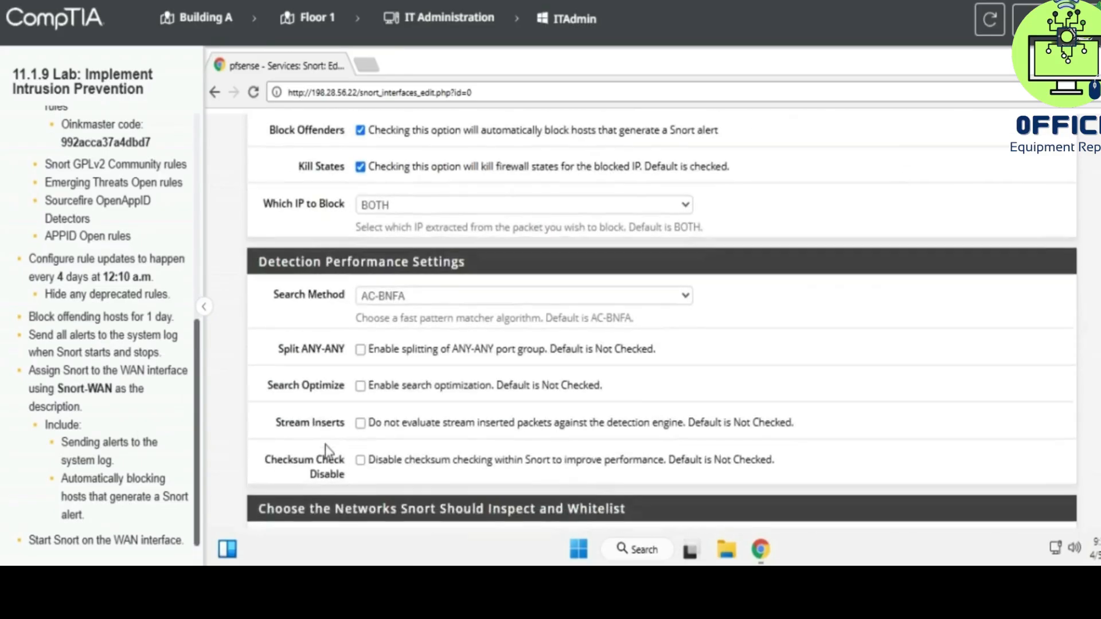
Save the Snort-WAN interface so it appears in the Snort interfaces list
{"action": "scroll", "scroll_direction": "down", "scroll_amount": 3}
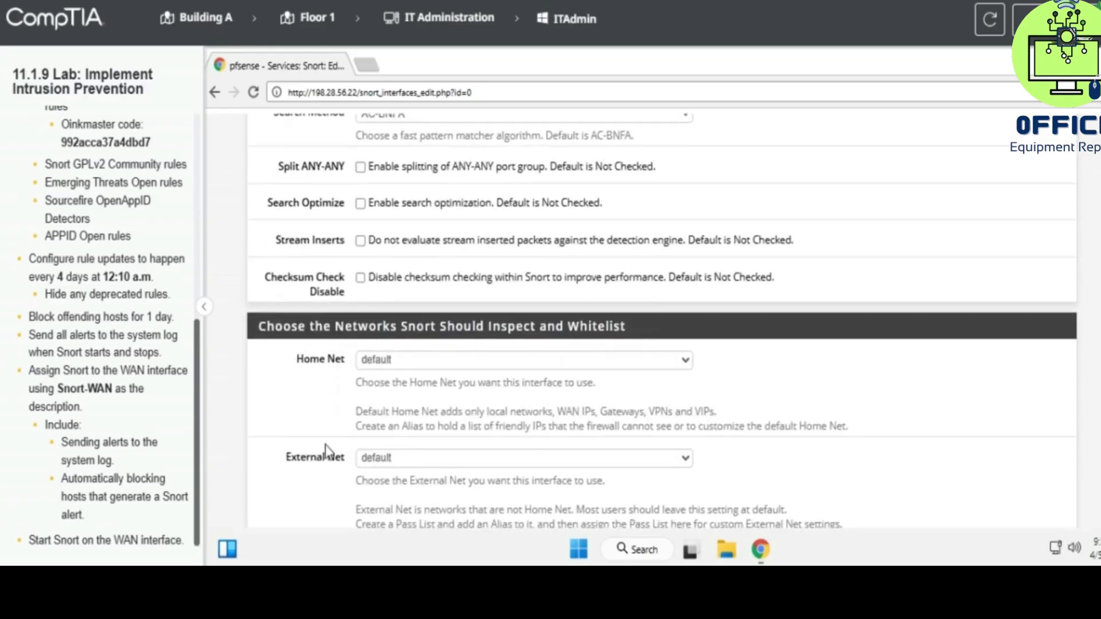
{"action": "scroll", "scroll_direction": "up", "scroll_amount": 3}
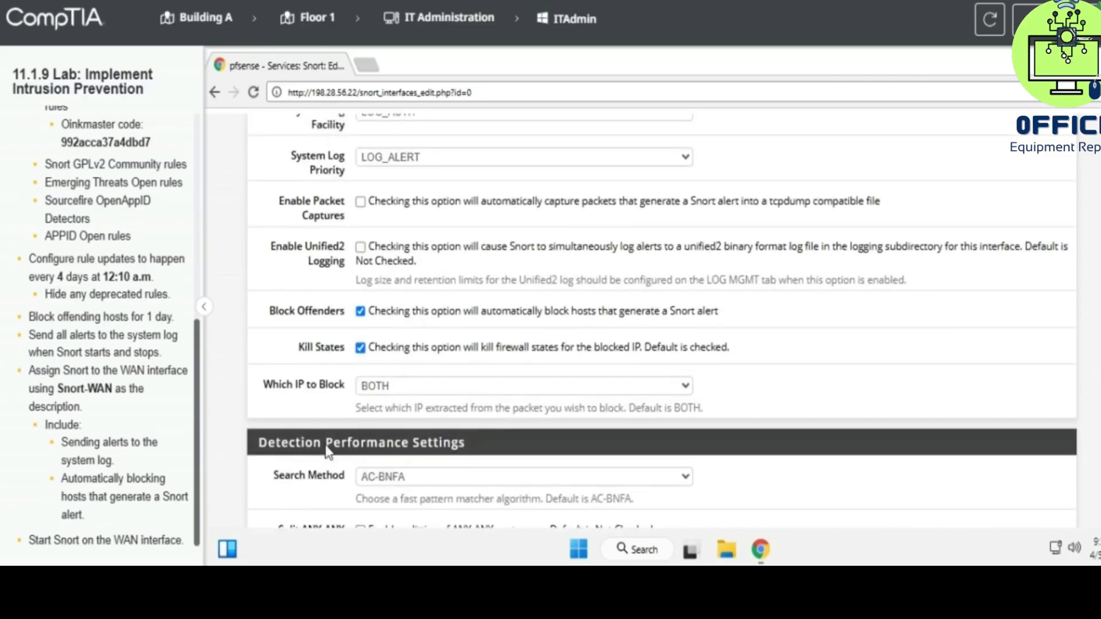
{"action": "scroll", "scroll_direction": "down", "scroll_amount": 3}
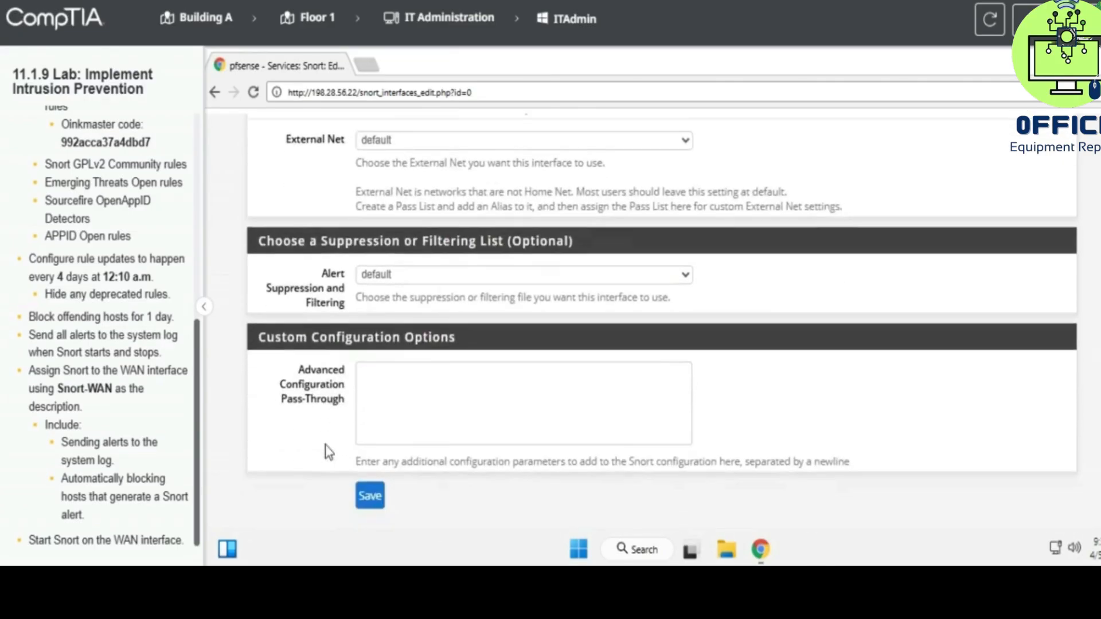
{"action": "left_click", "coordinate": [369, 495]}
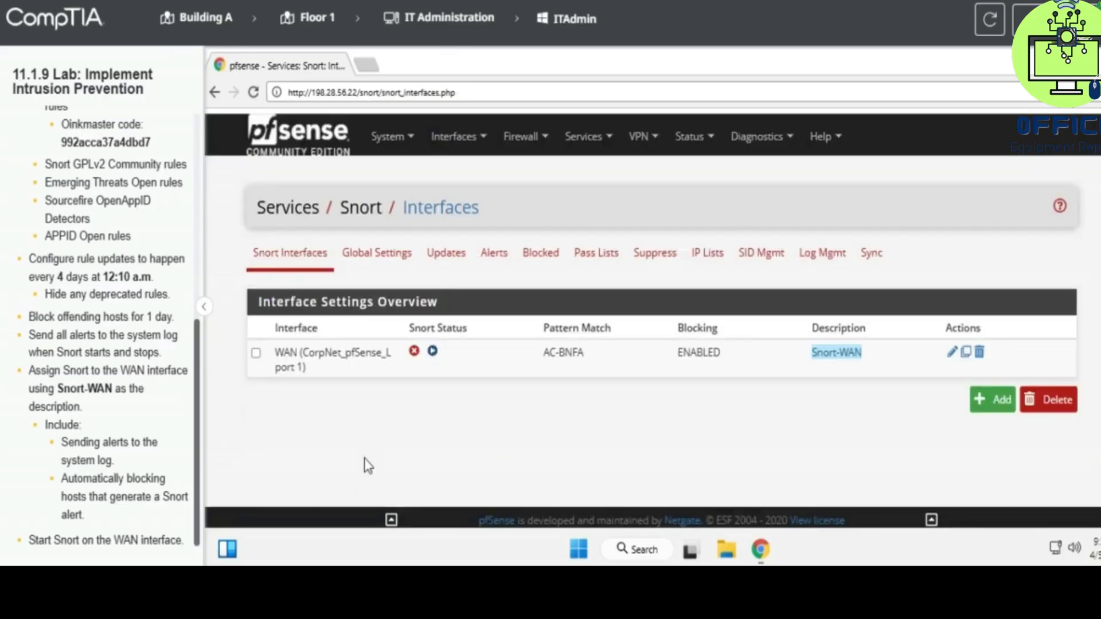
Start Snort on the WAN interface so Snort-WAN shows as running
{"action": "left_click", "coordinate": [432, 351]}
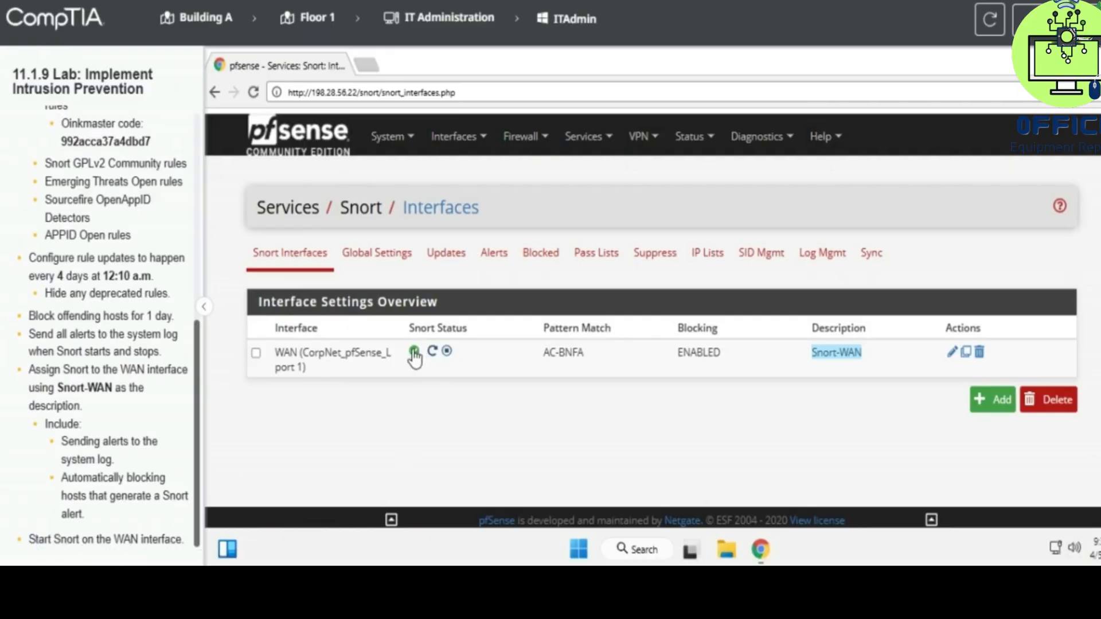
{"action": "left_click", "coordinate": [414, 351]}
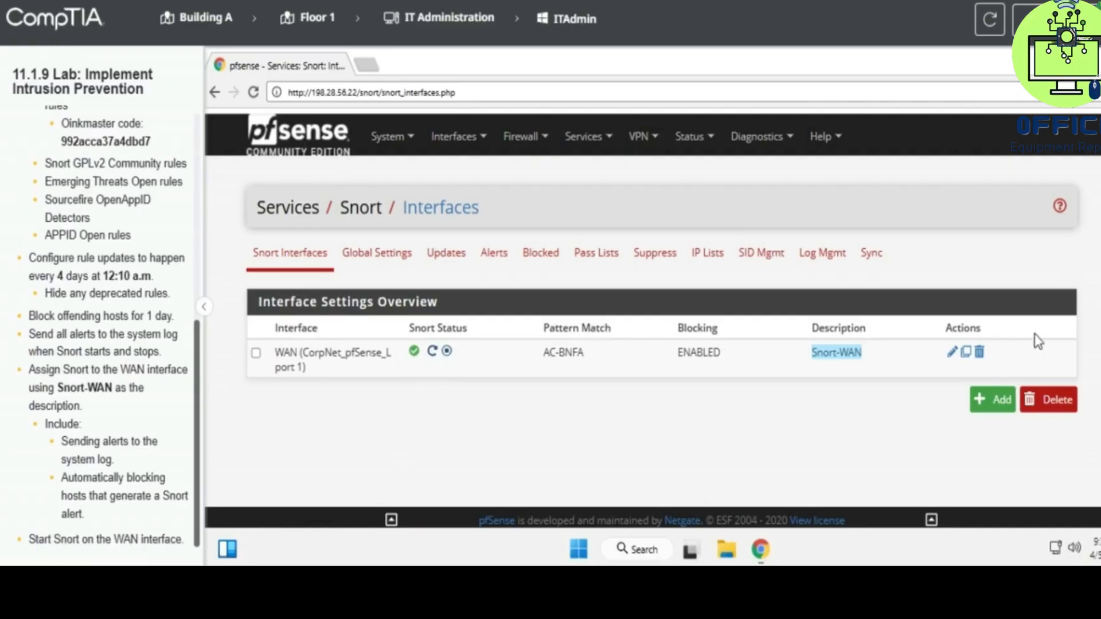